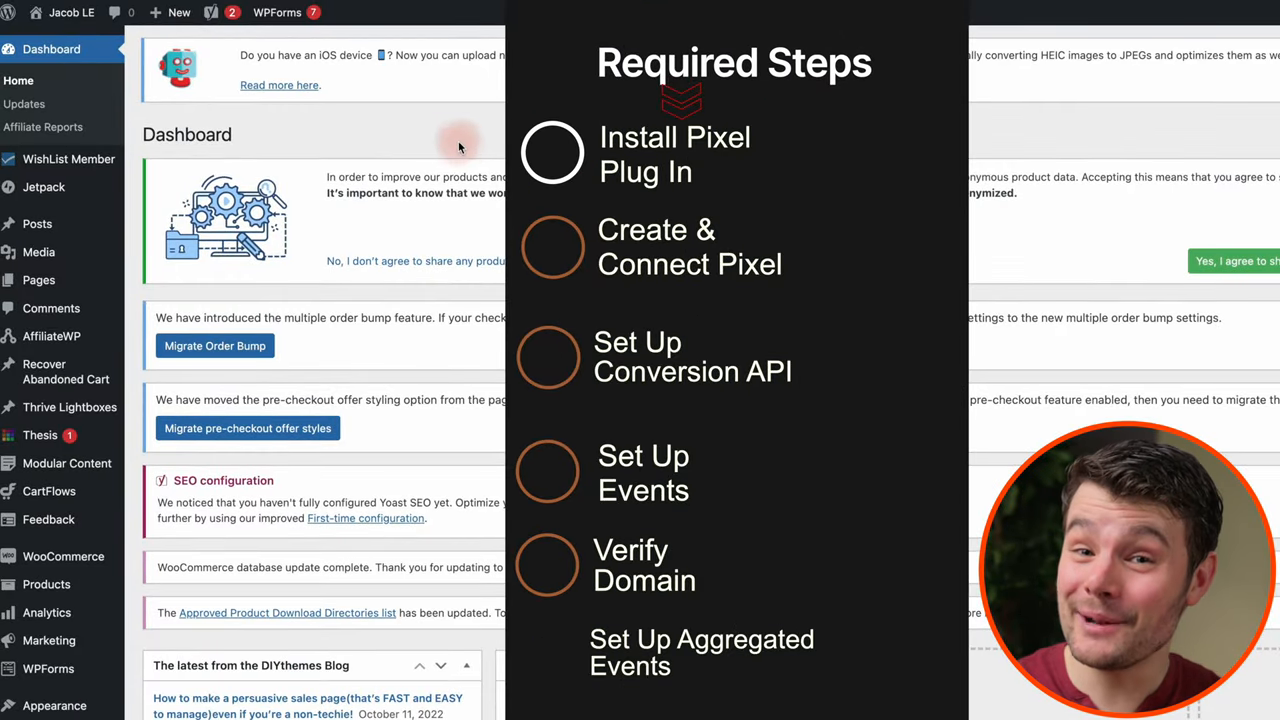
In WordPress Plugins > Add New, search for 'facebook pixel'.
scroll(down, 3)
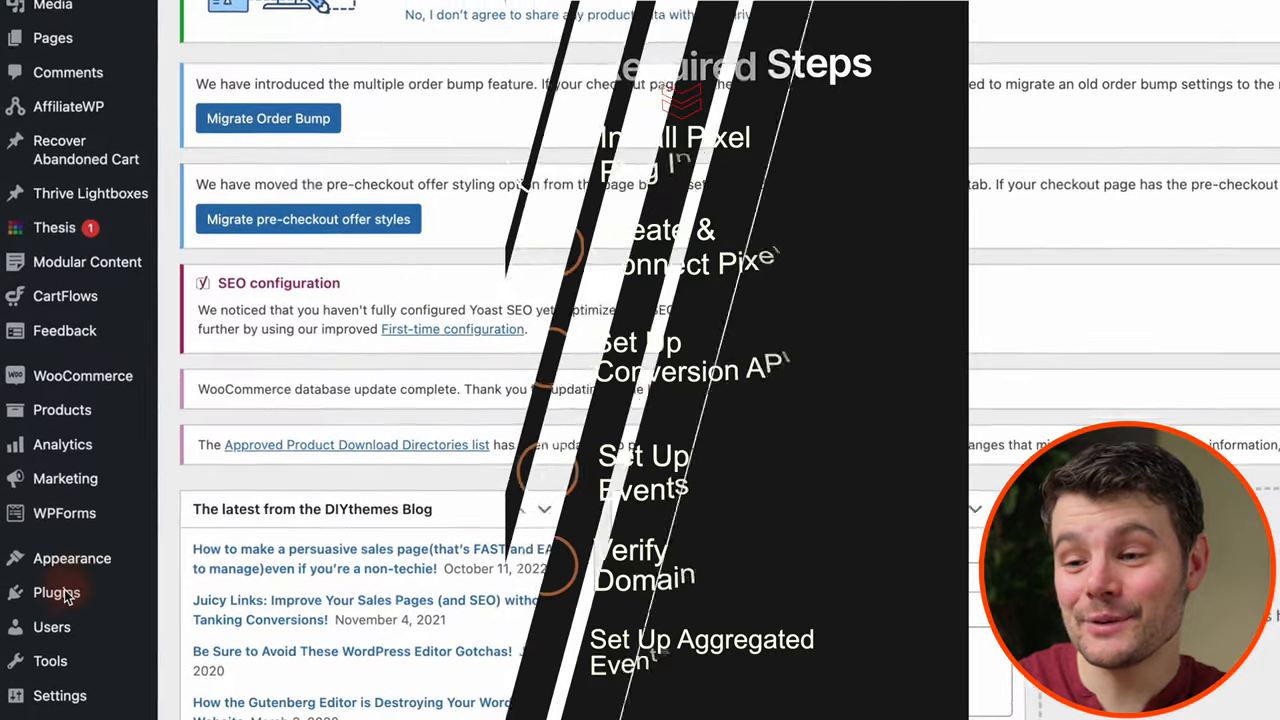
click(56, 592)
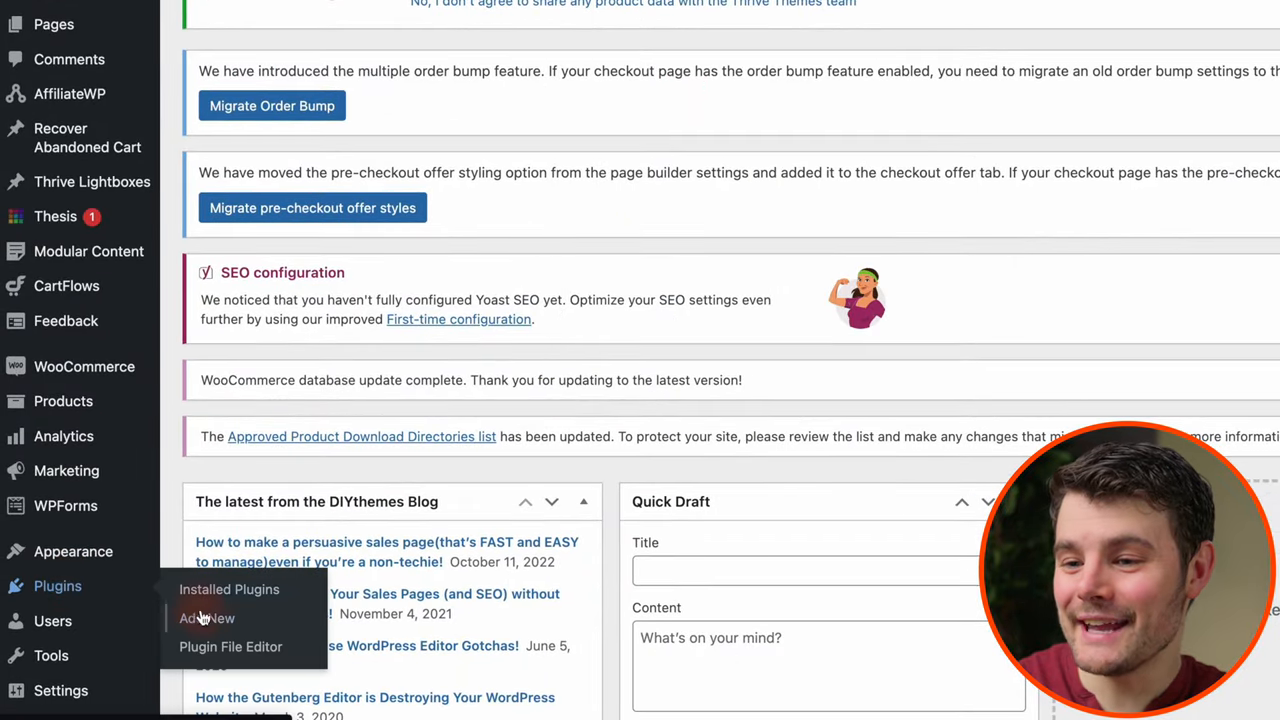
click(206, 617)
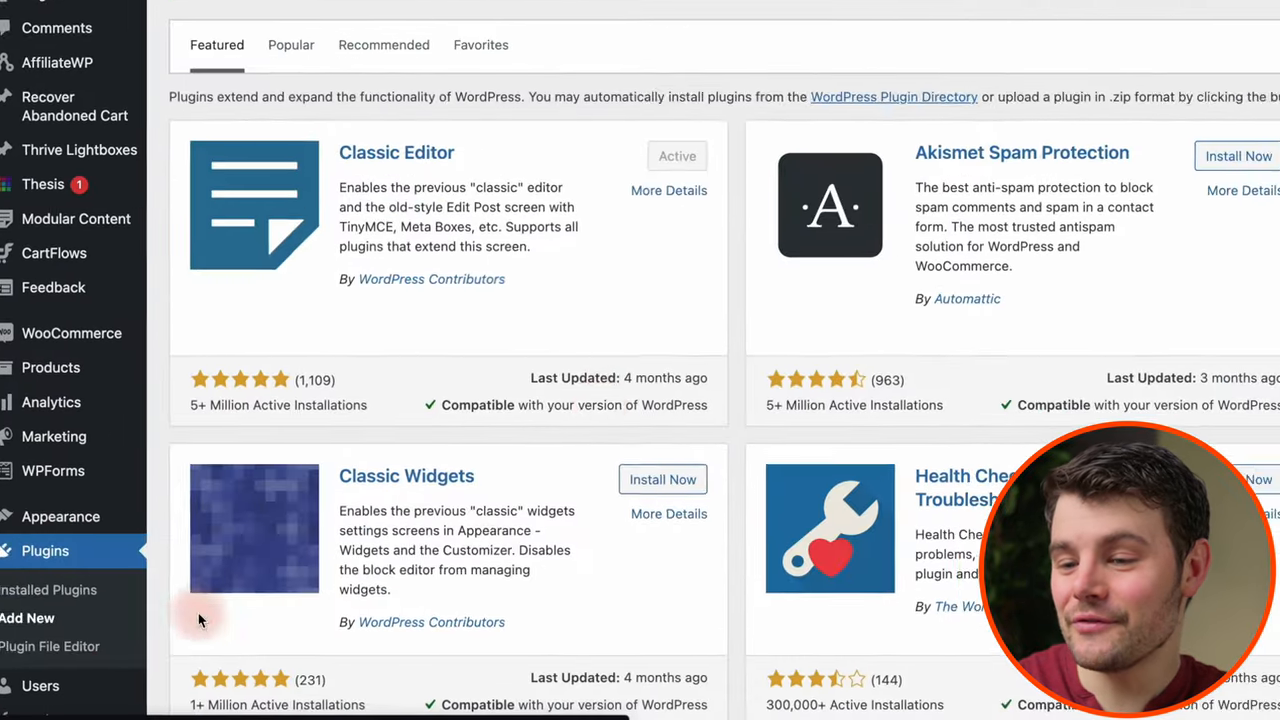
text(facebook pixel)
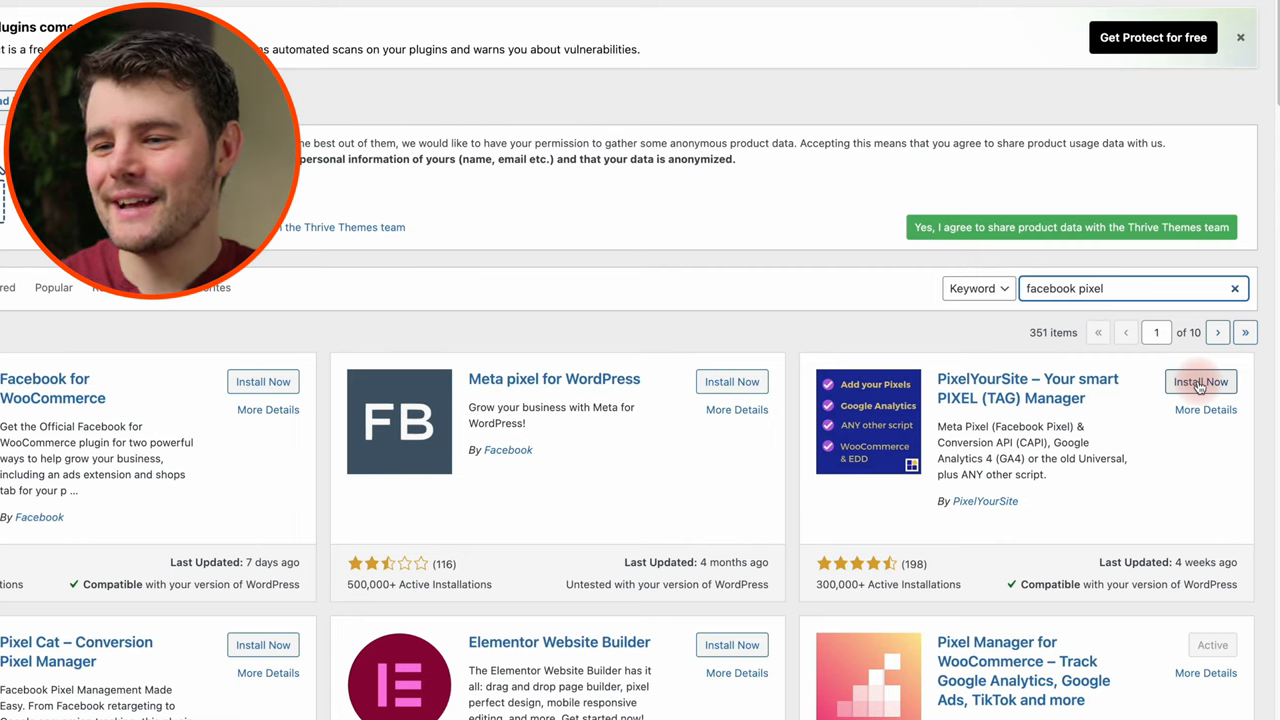
Install and activate PixelYourSite, then reach its Meta Pixel settings.
click(1200, 381)
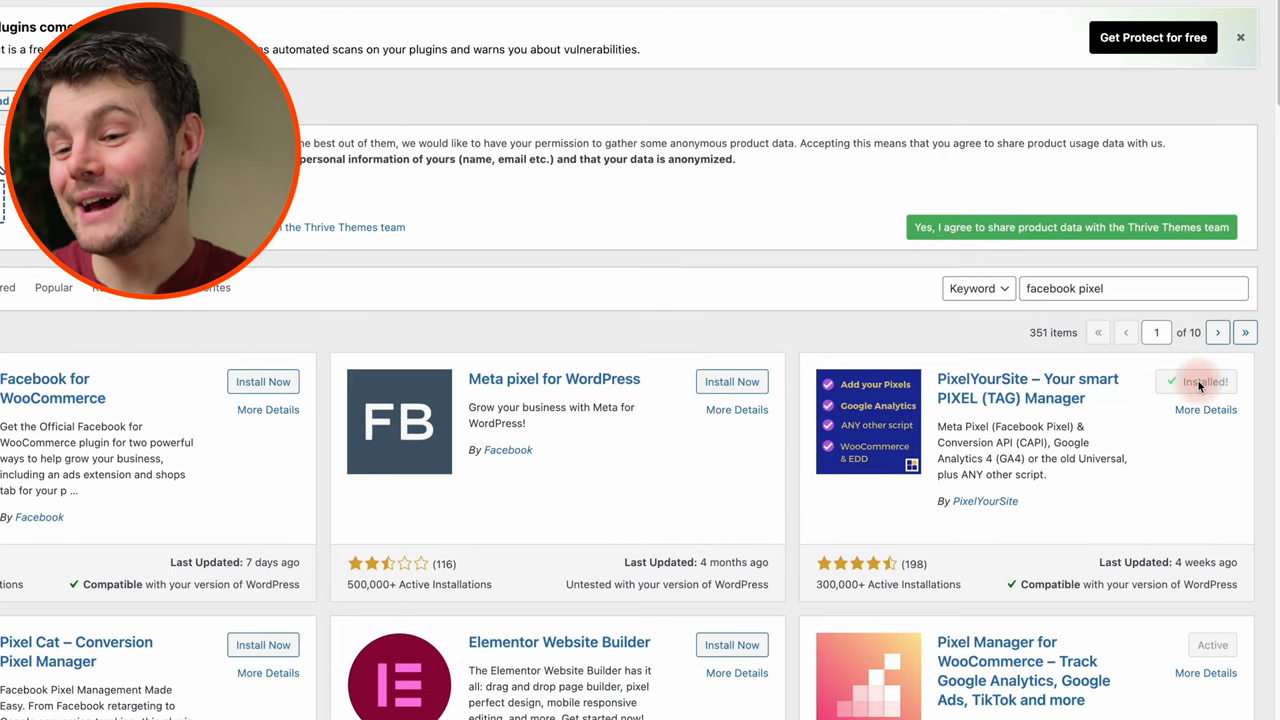
click(1205, 381)
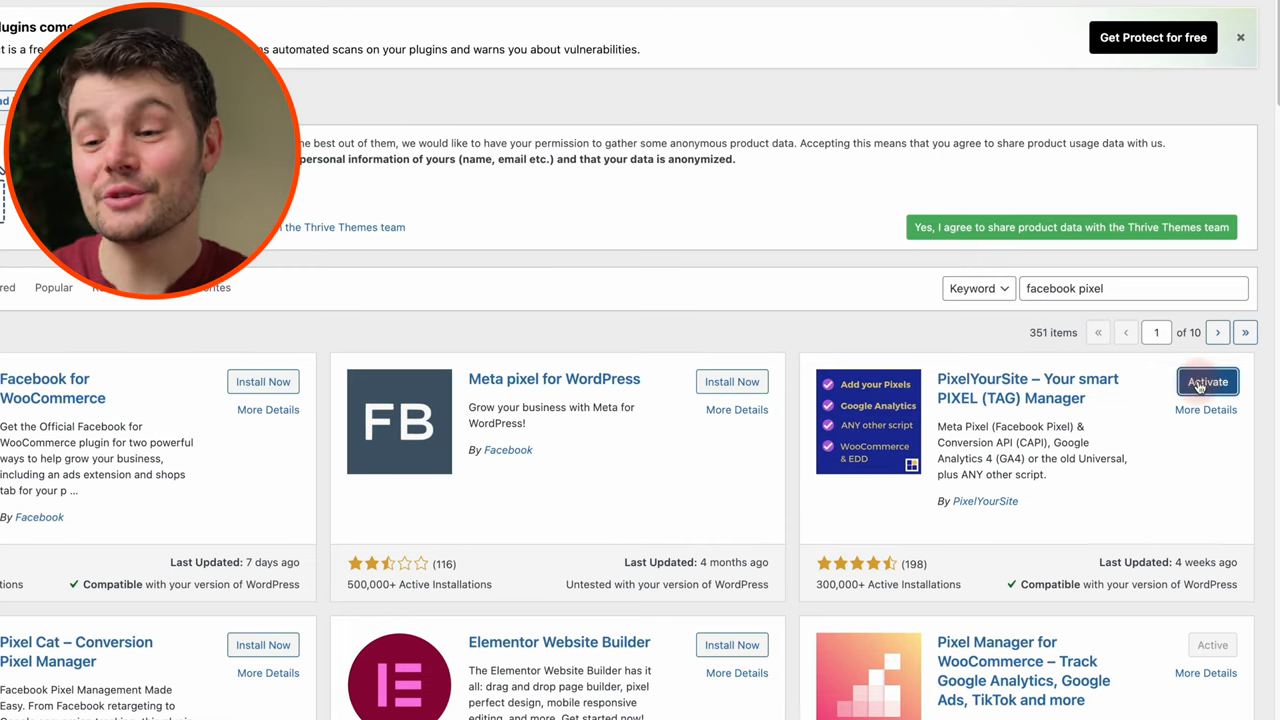
click(1207, 381)
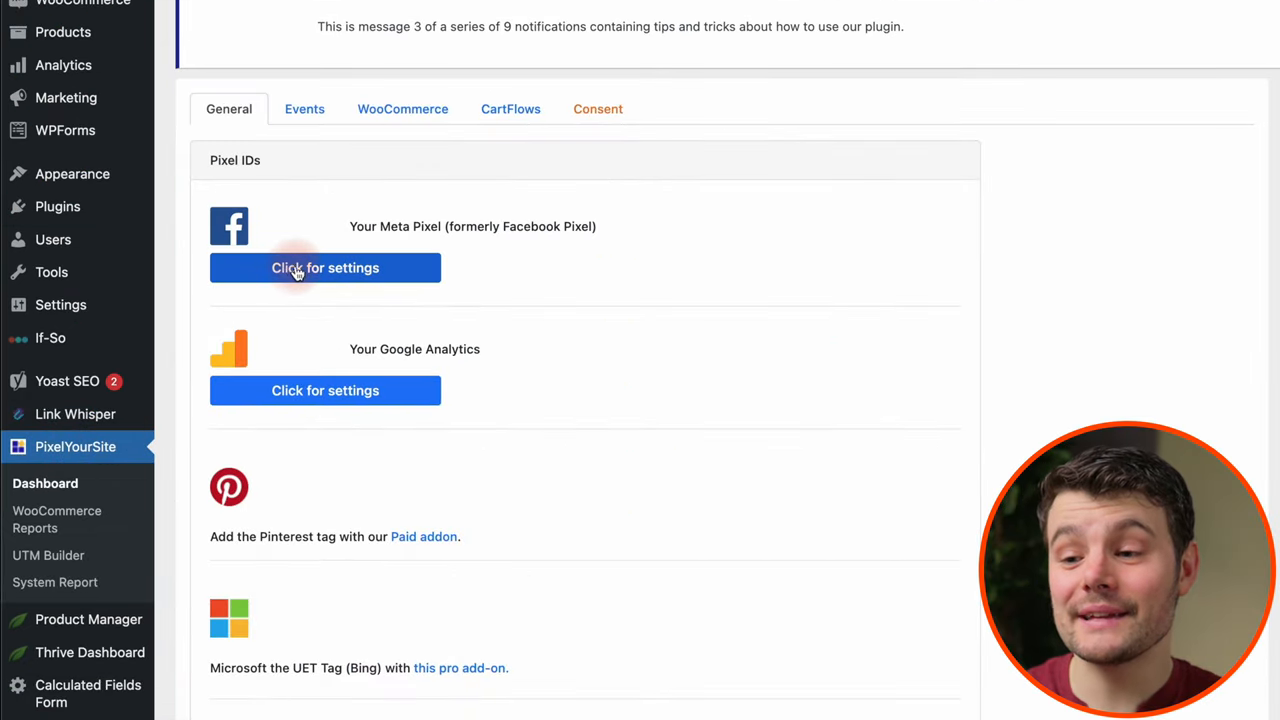
click(325, 267)
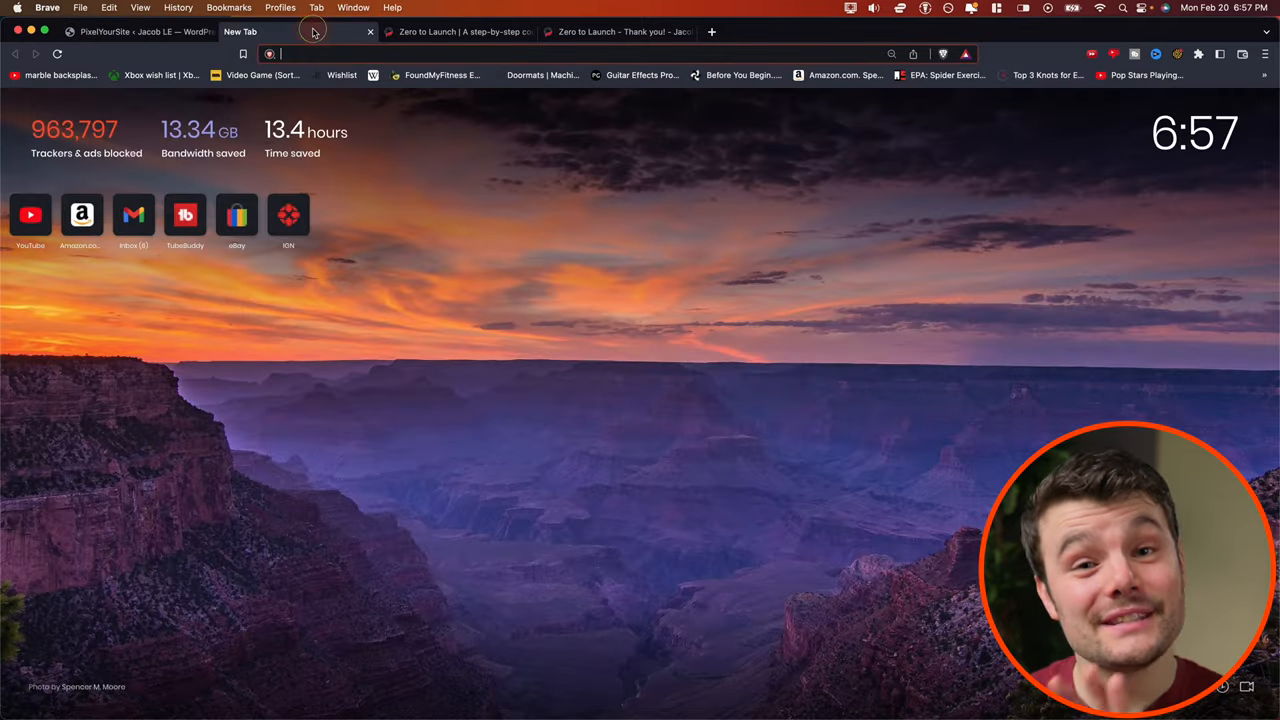
Go to business.facebook.com/settings/pixels and copy the new pixel's ID from the address bar.
text(business.facebook.com/s)
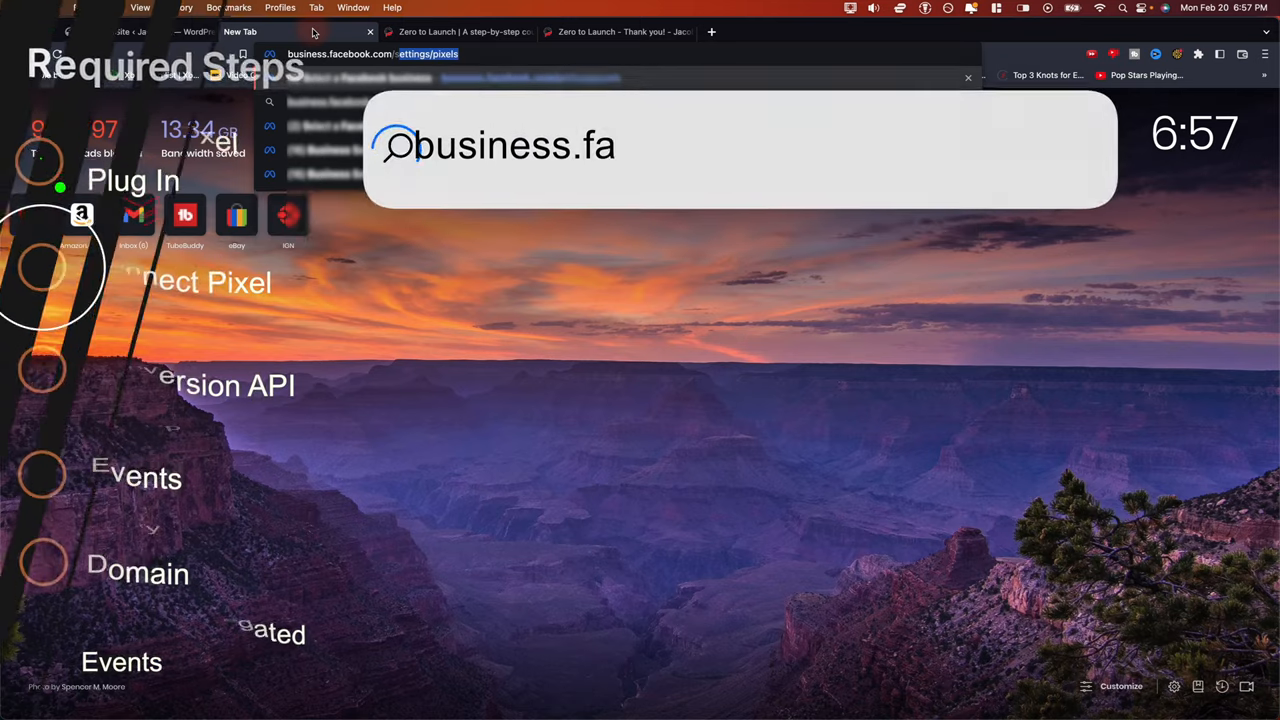
text(business.facebook.com/settings/pixels)
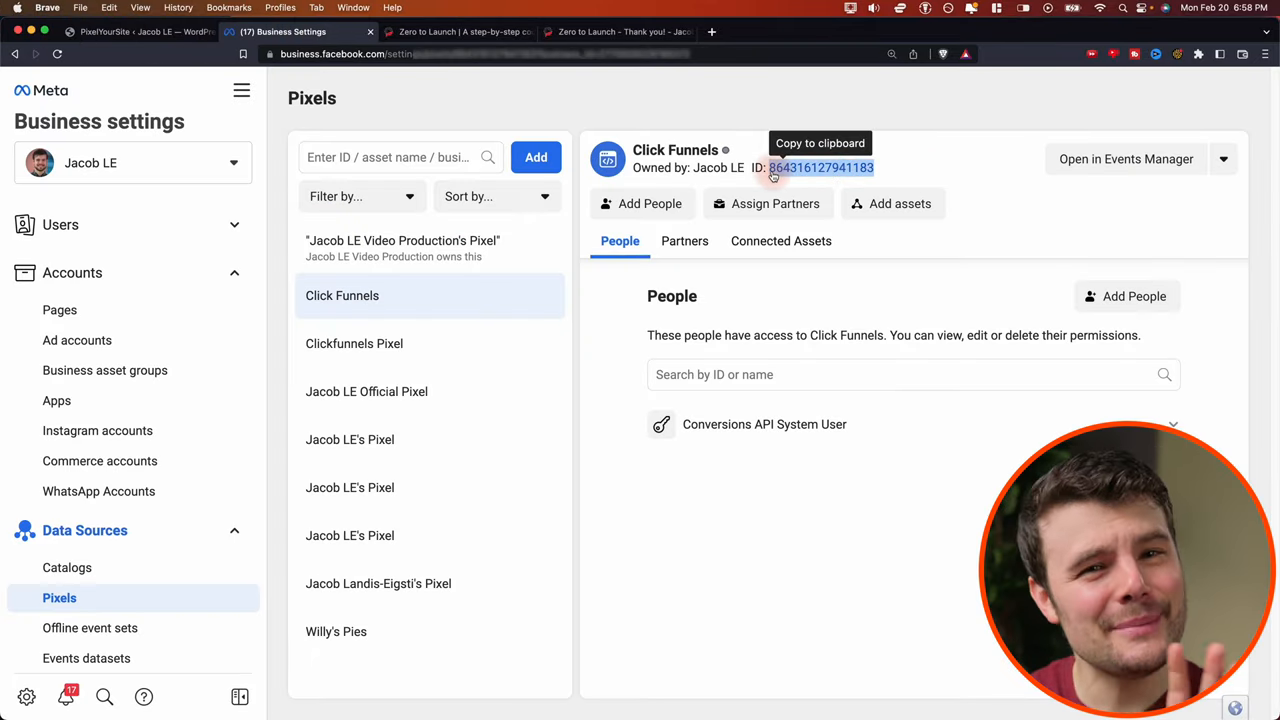
mouse_move(883, 107)
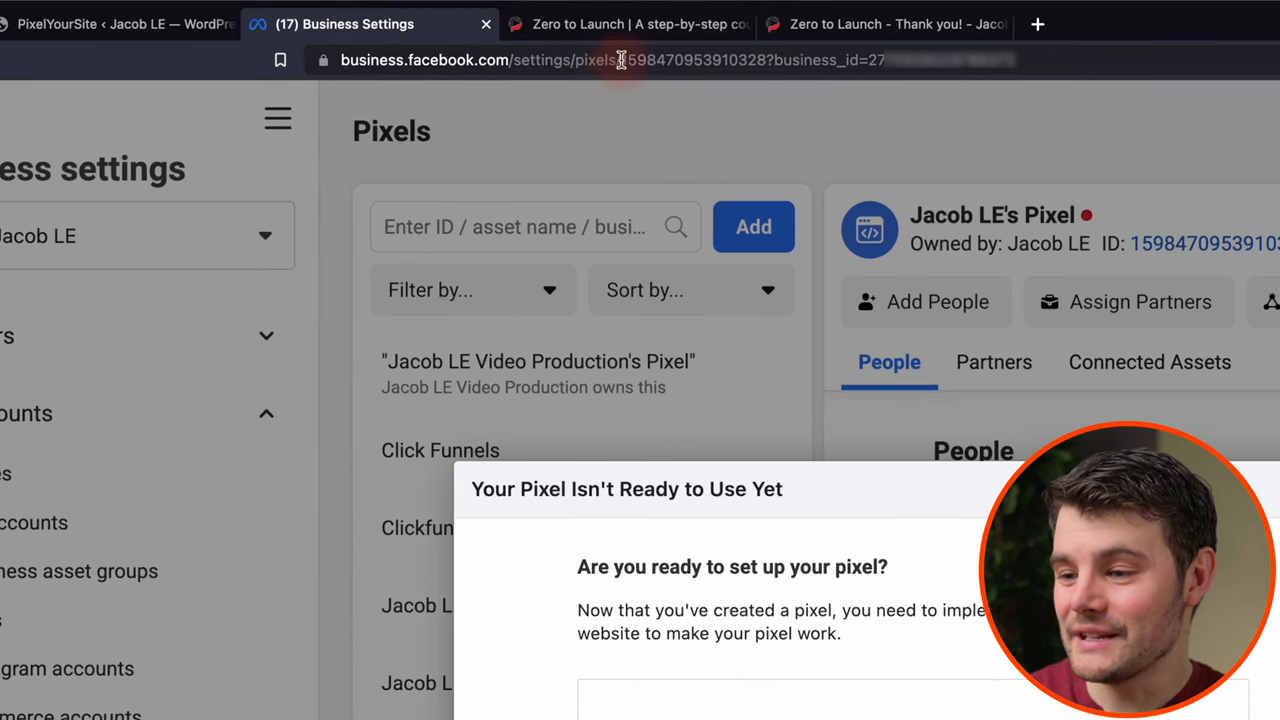
double_click(690, 60)
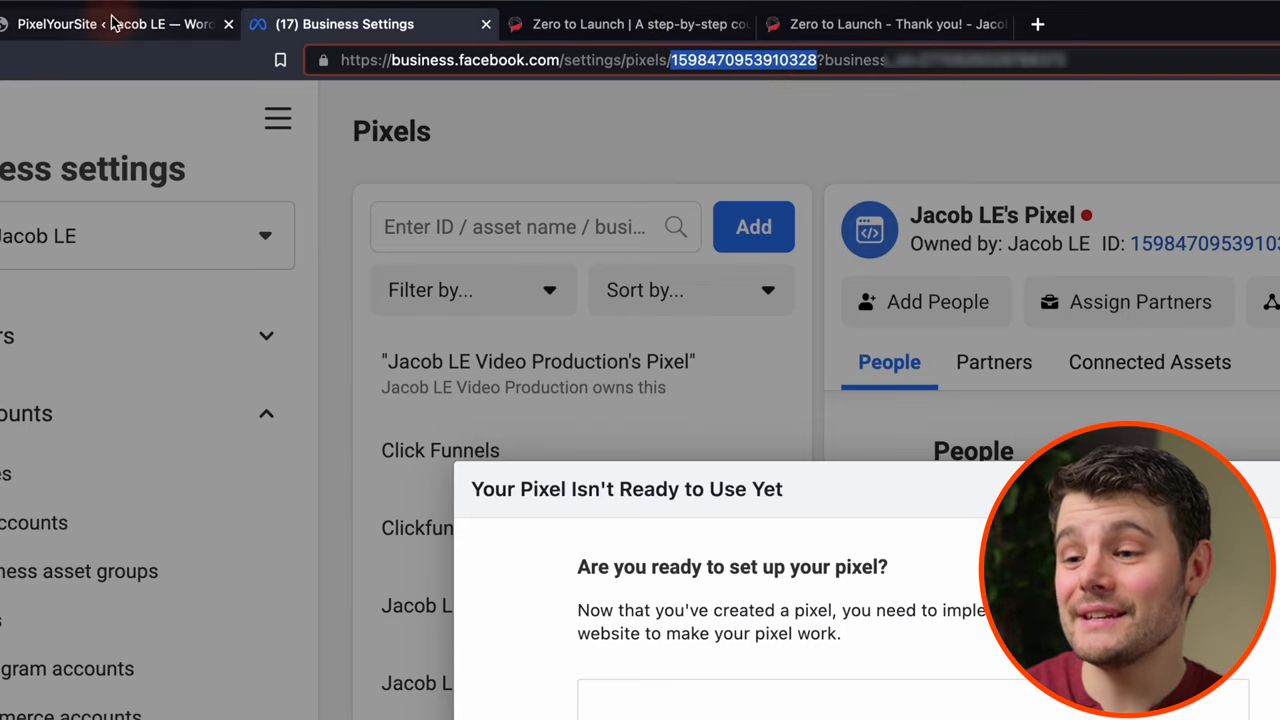
click(115, 24)
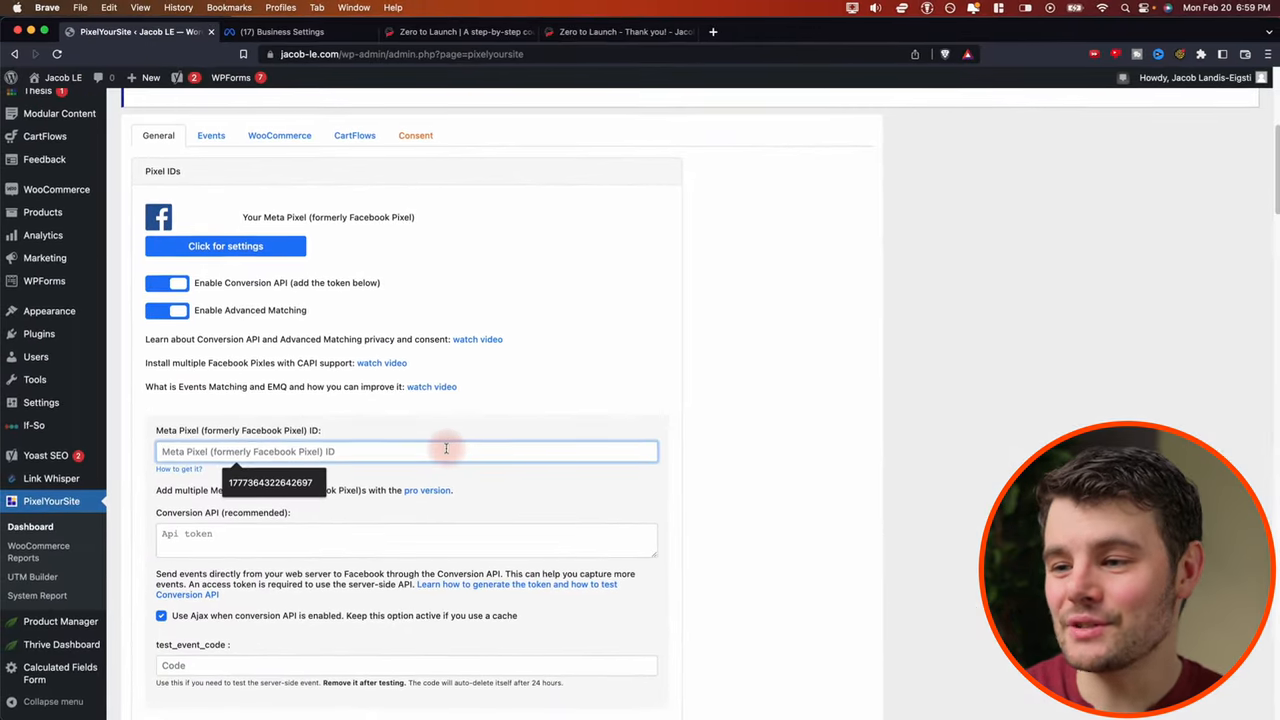
text(1598470953910328)
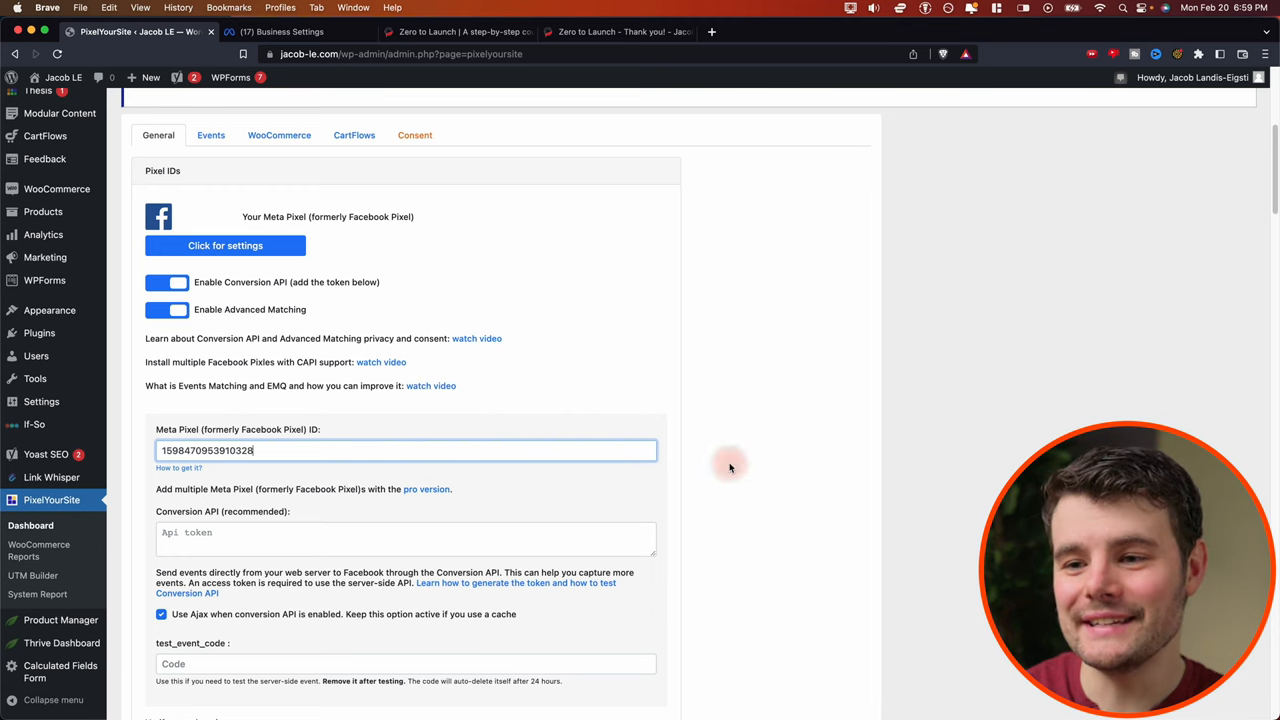
scroll(down, 3)
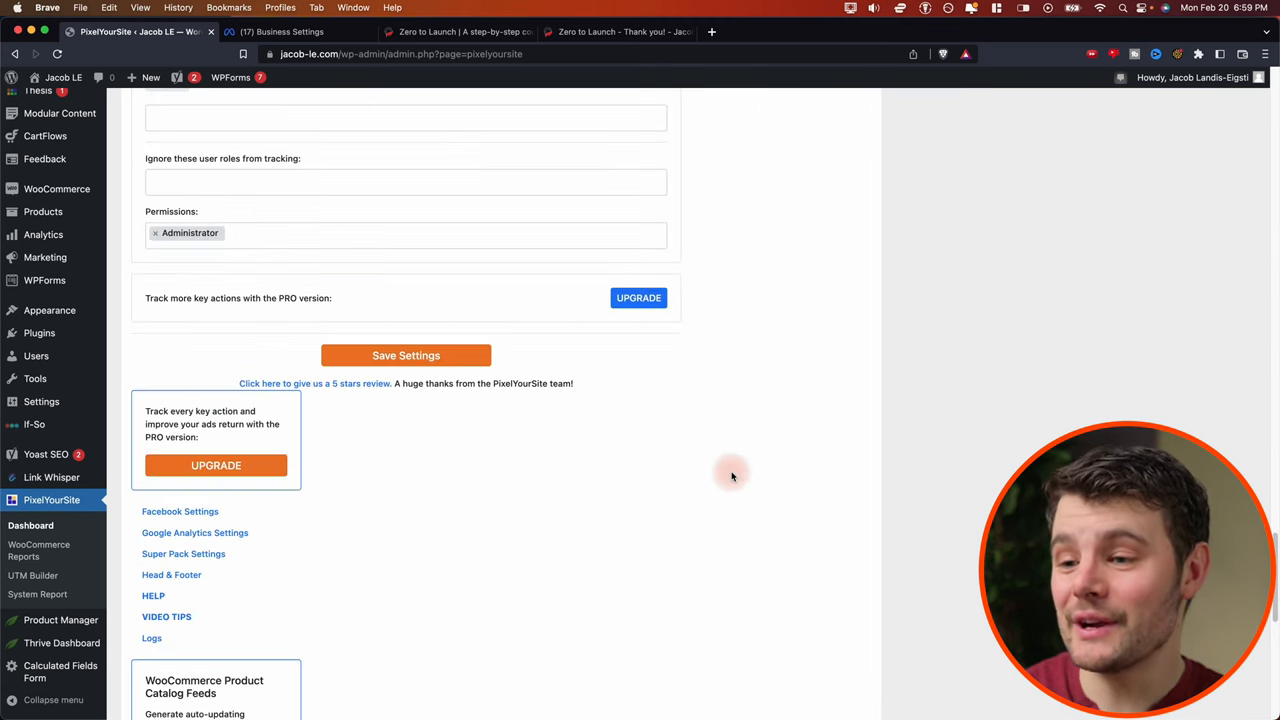
click(406, 355)
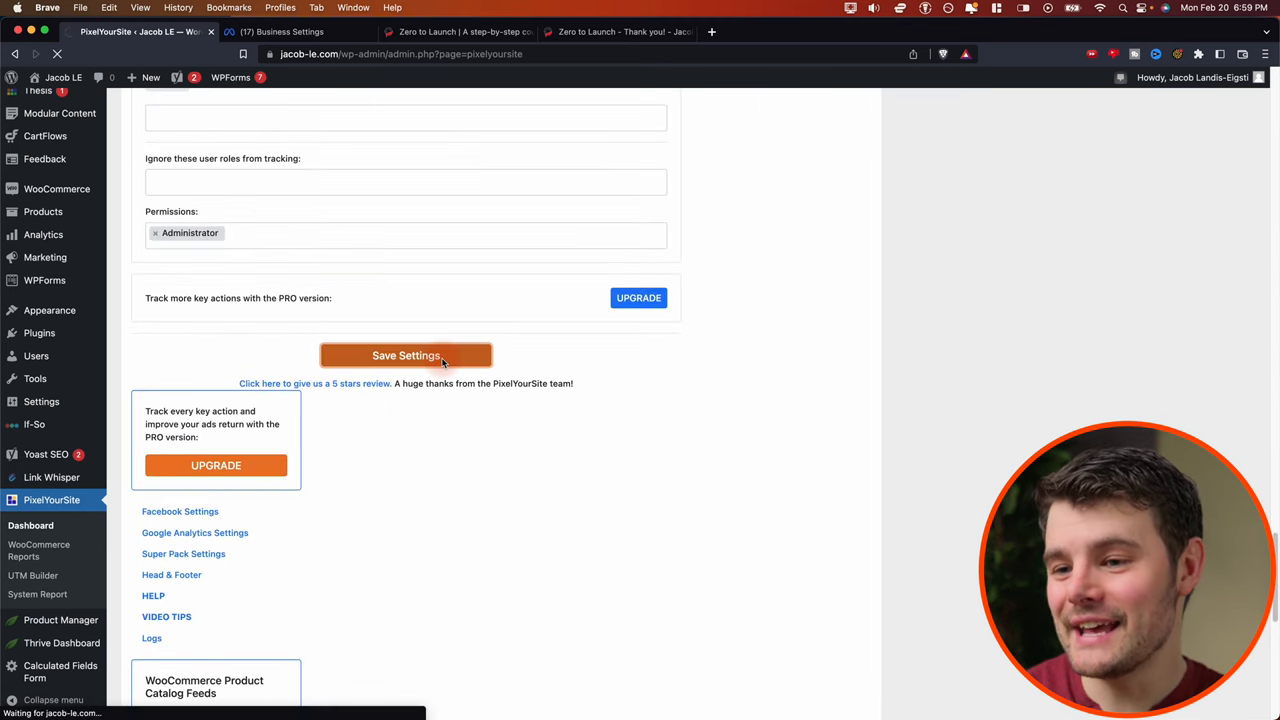
click(405, 355)
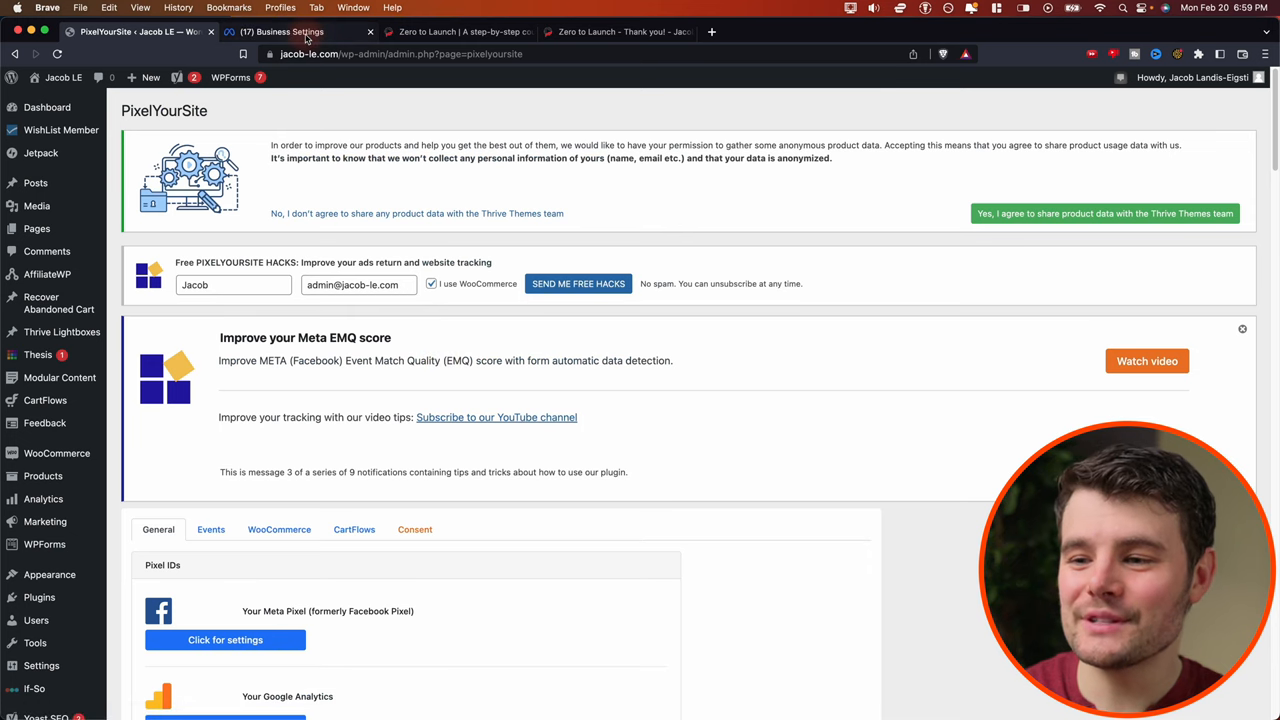
Choose partner integration for the pixel and send test traffic to jacob-le.com.
click(283, 31)
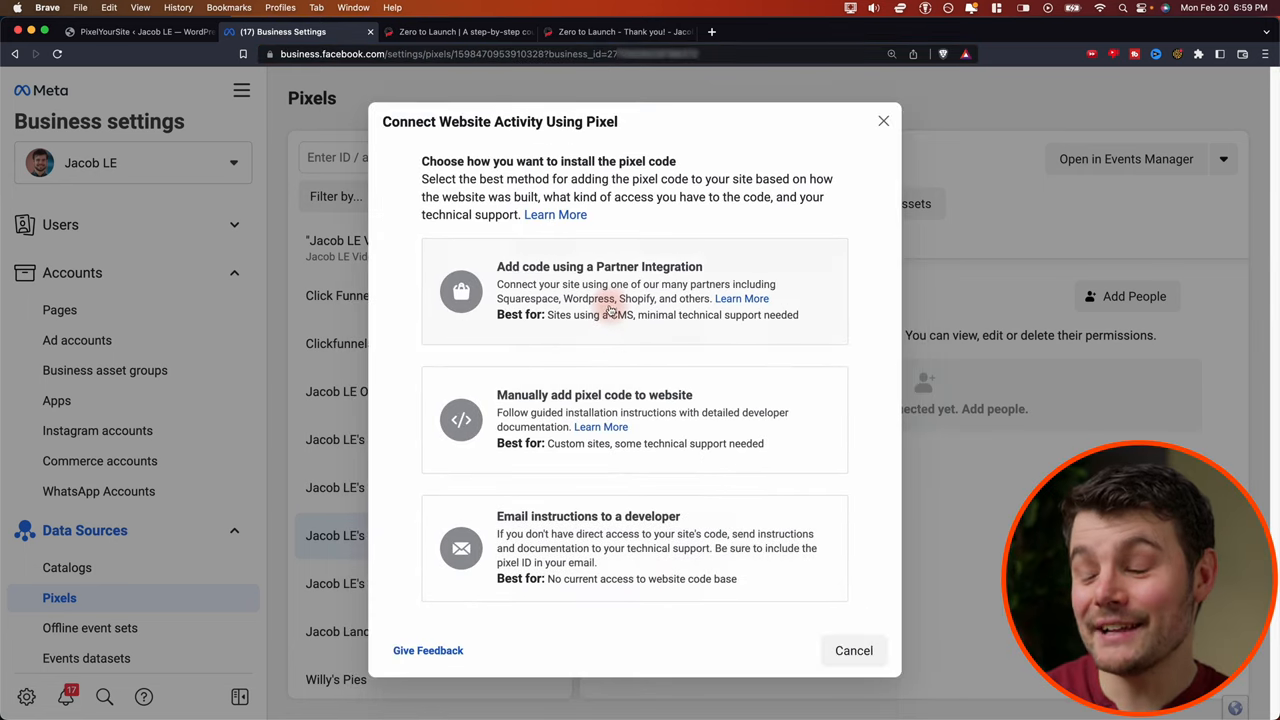
click(633, 291)
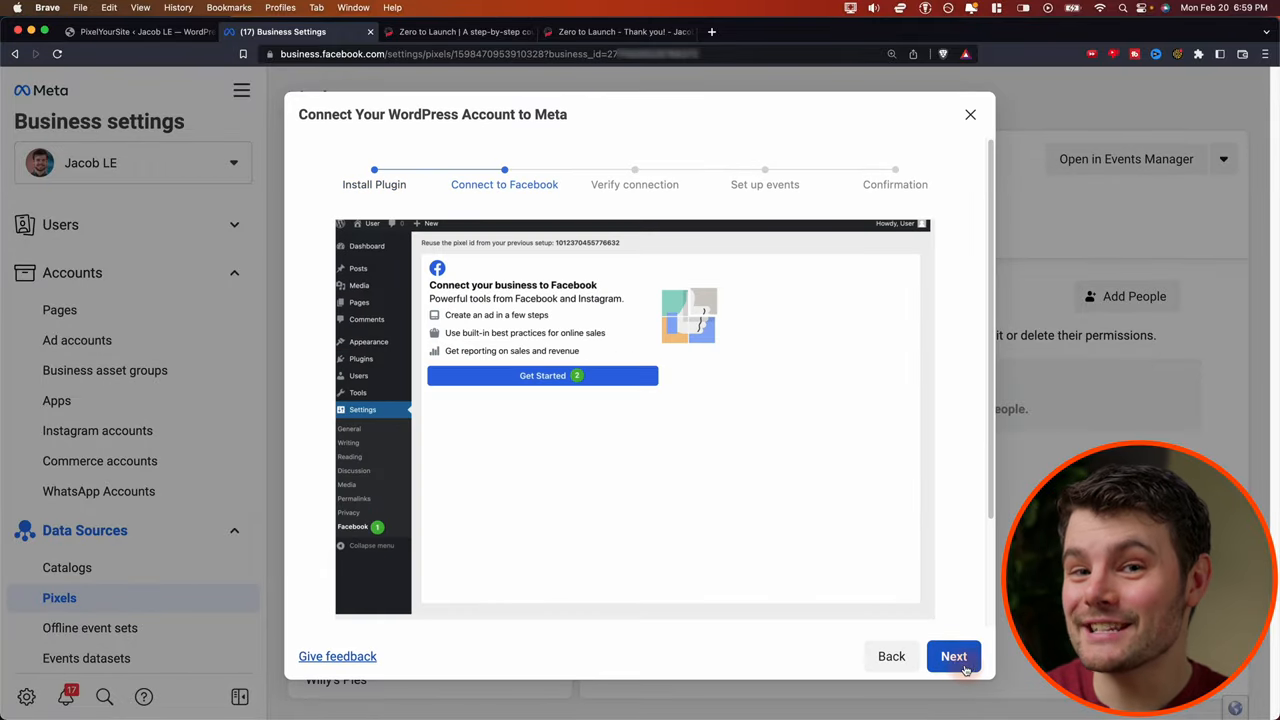
click(953, 656)
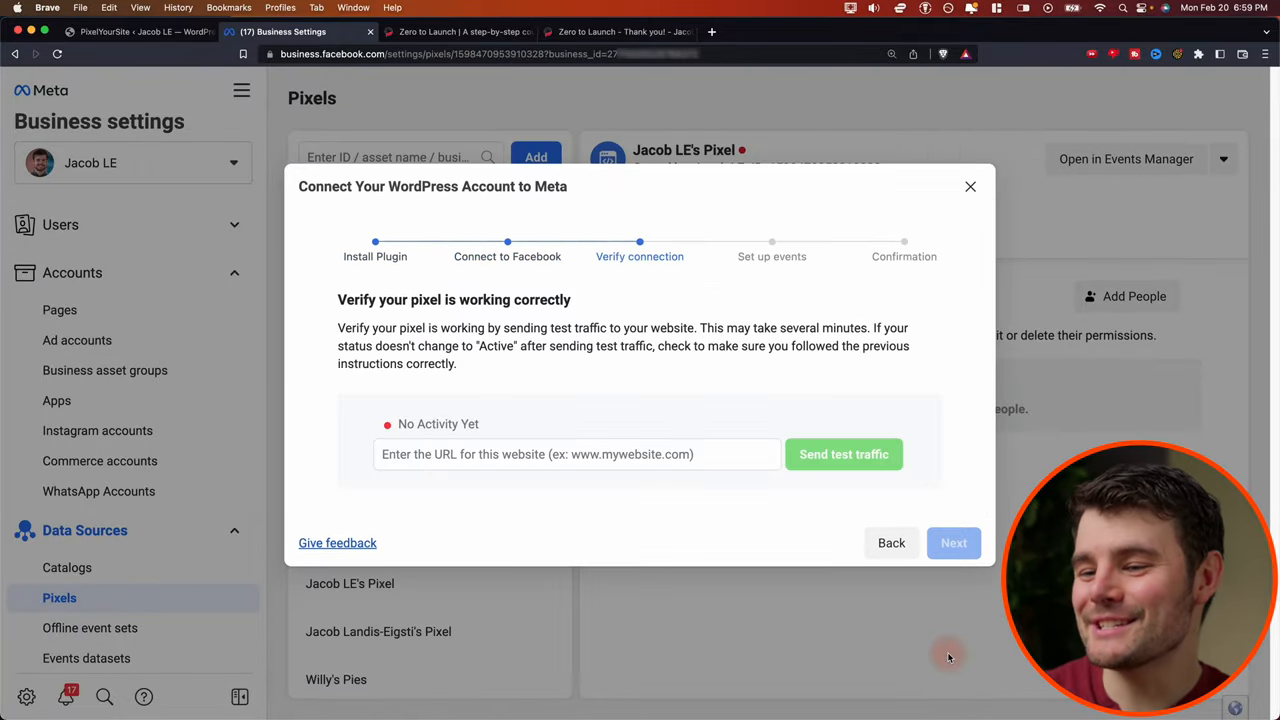
click(578, 454)
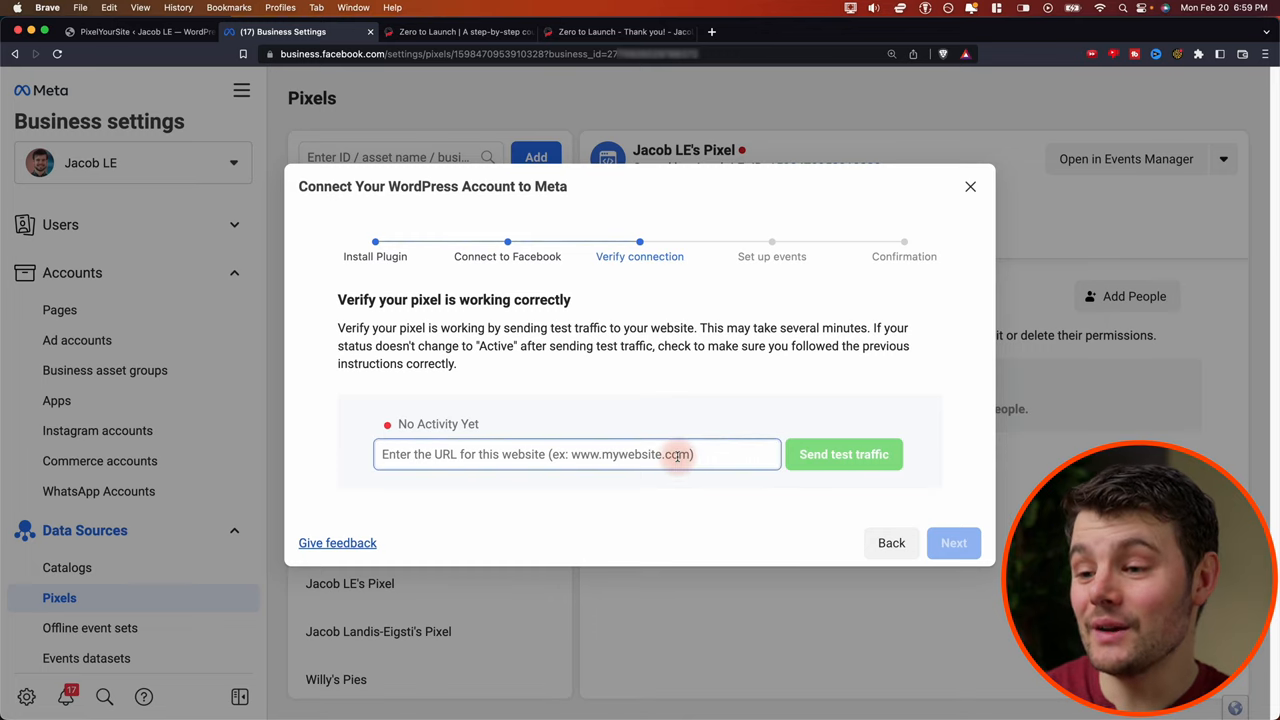
text(jacob-le.com)
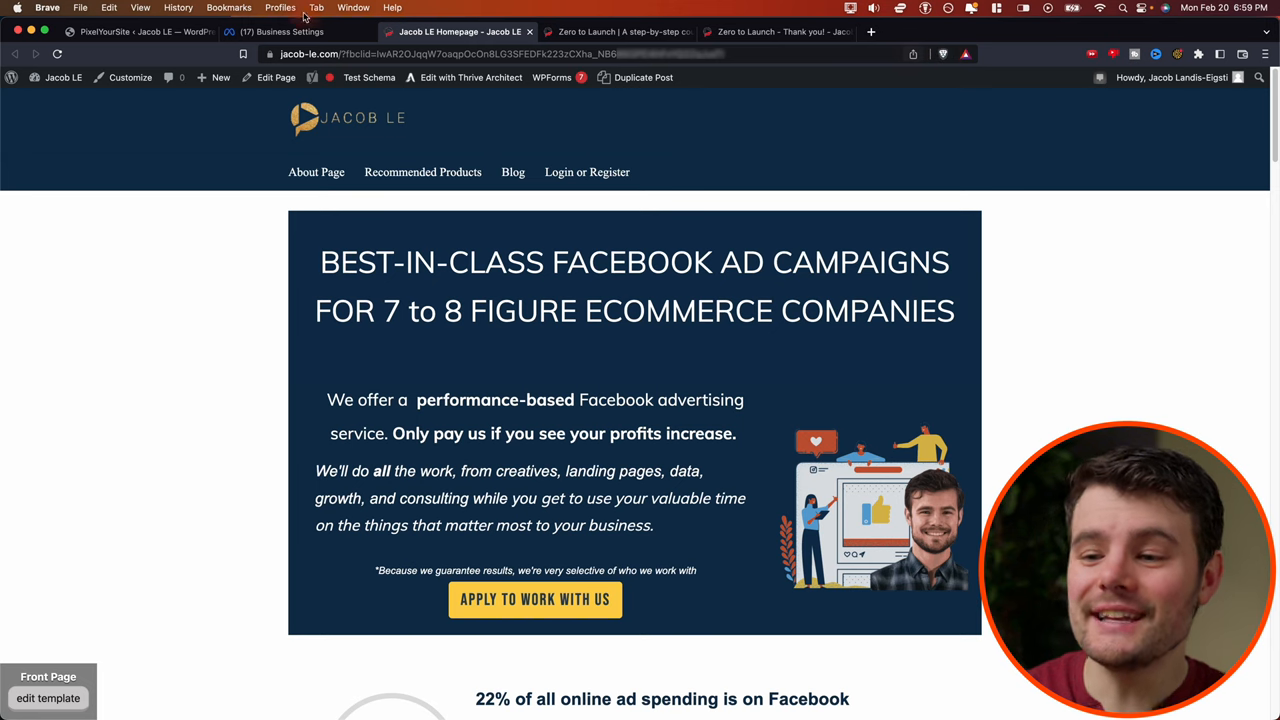
Confirm the pixel shows Active, continue past event setup and close the wizard.
click(283, 31)
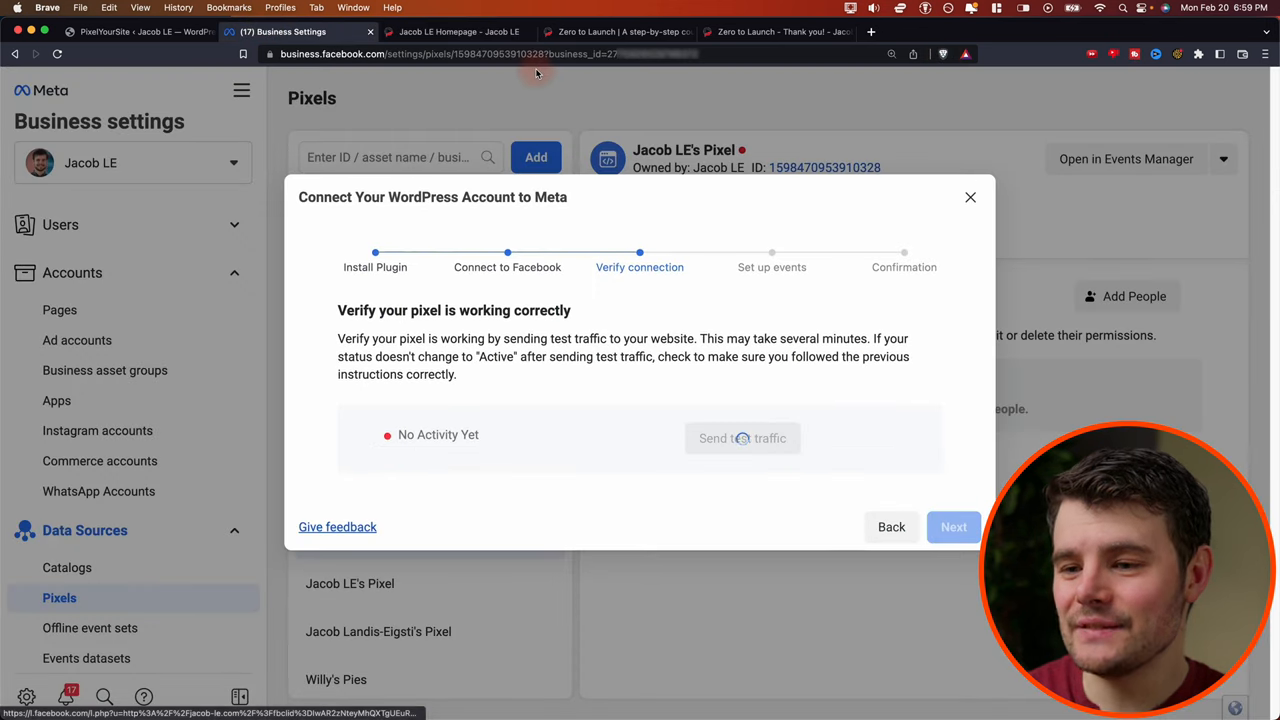
click(742, 438)
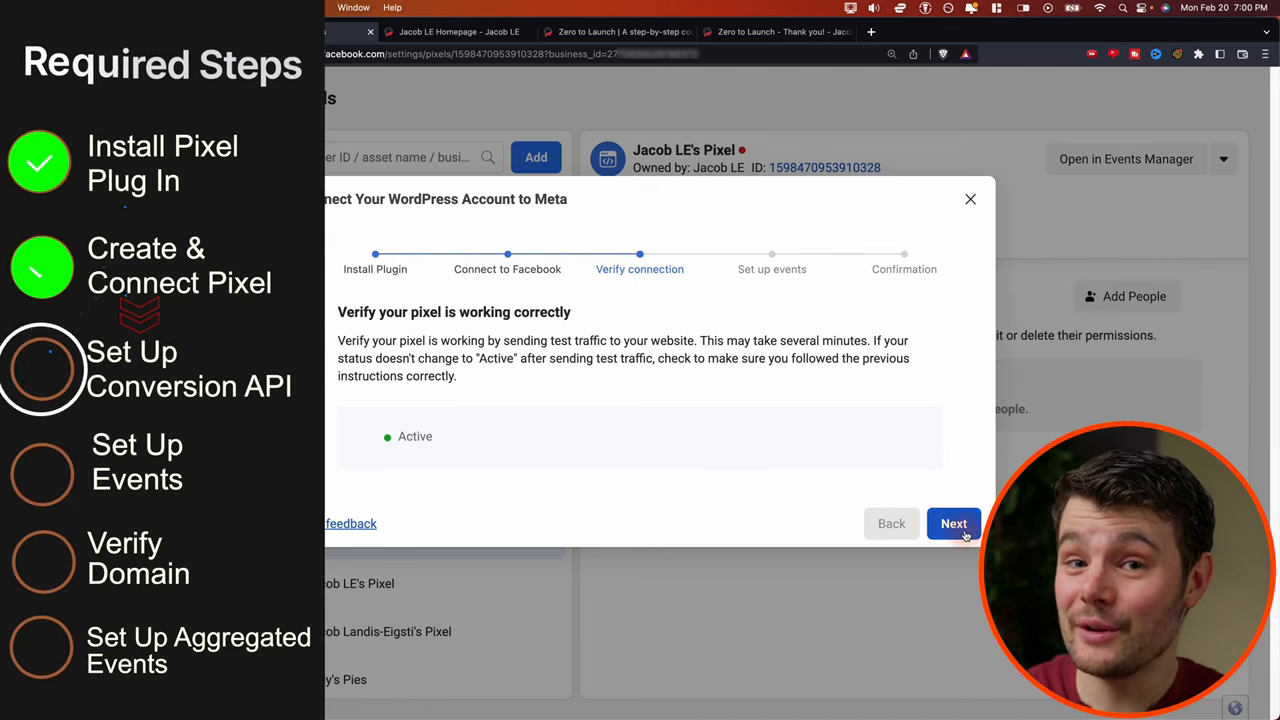
click(953, 523)
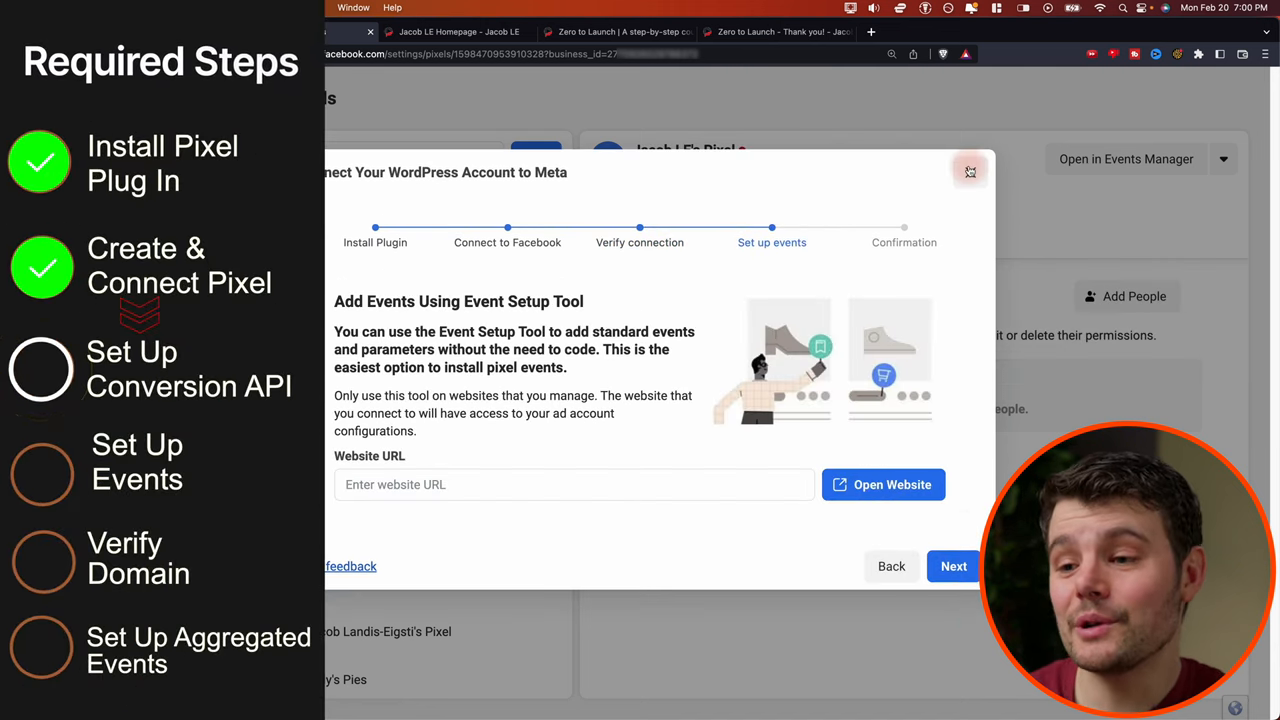
click(969, 171)
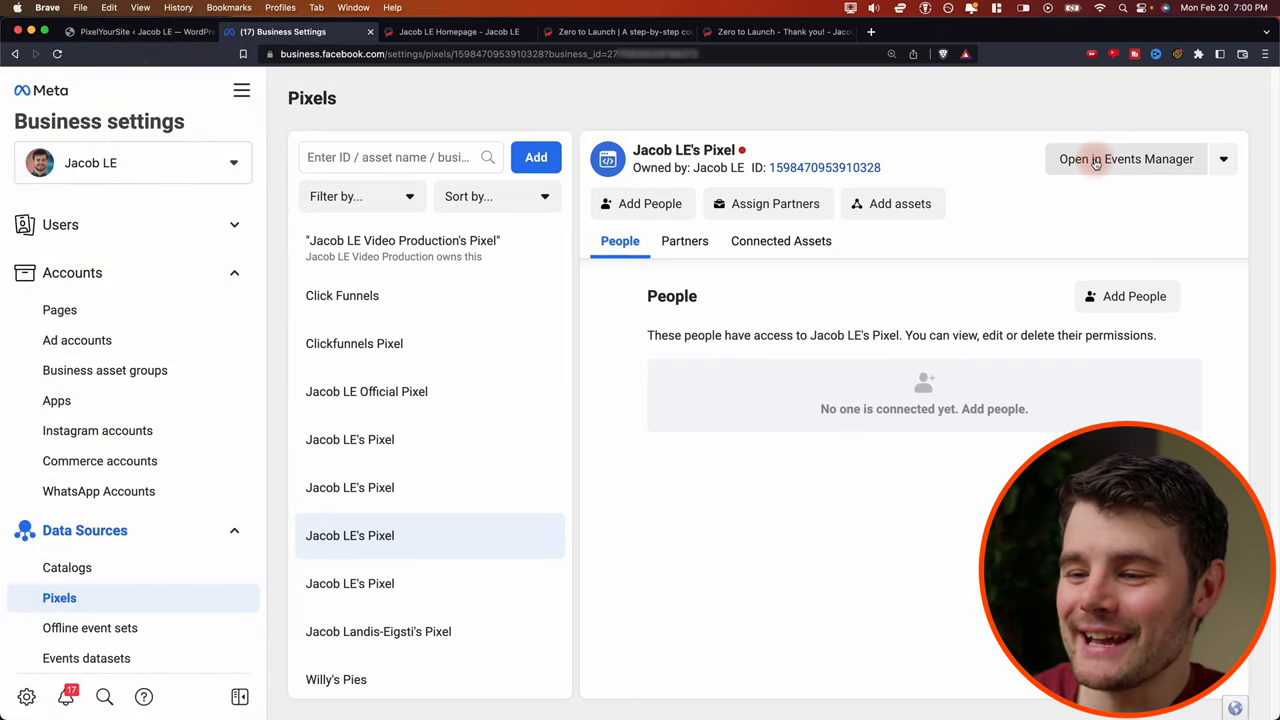
In Events Manager settings, generate a Conversions API access token and copy it.
click(1125, 159)
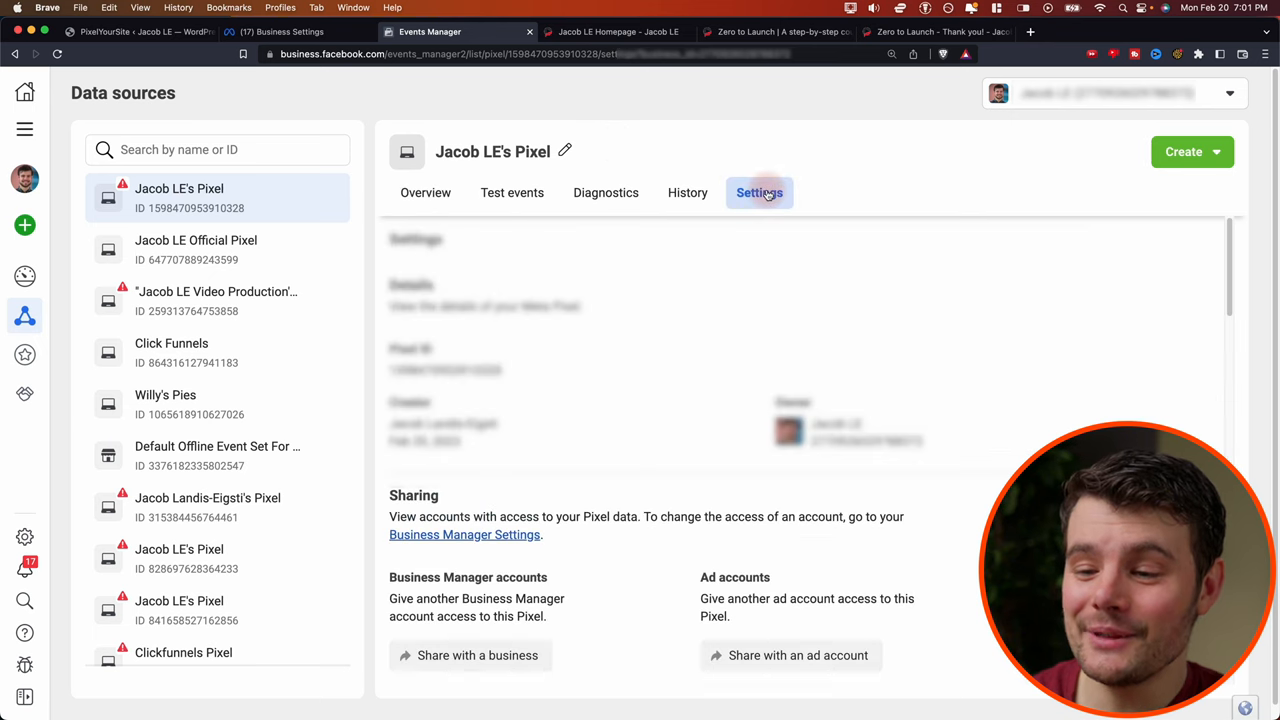
scroll(down, 3)
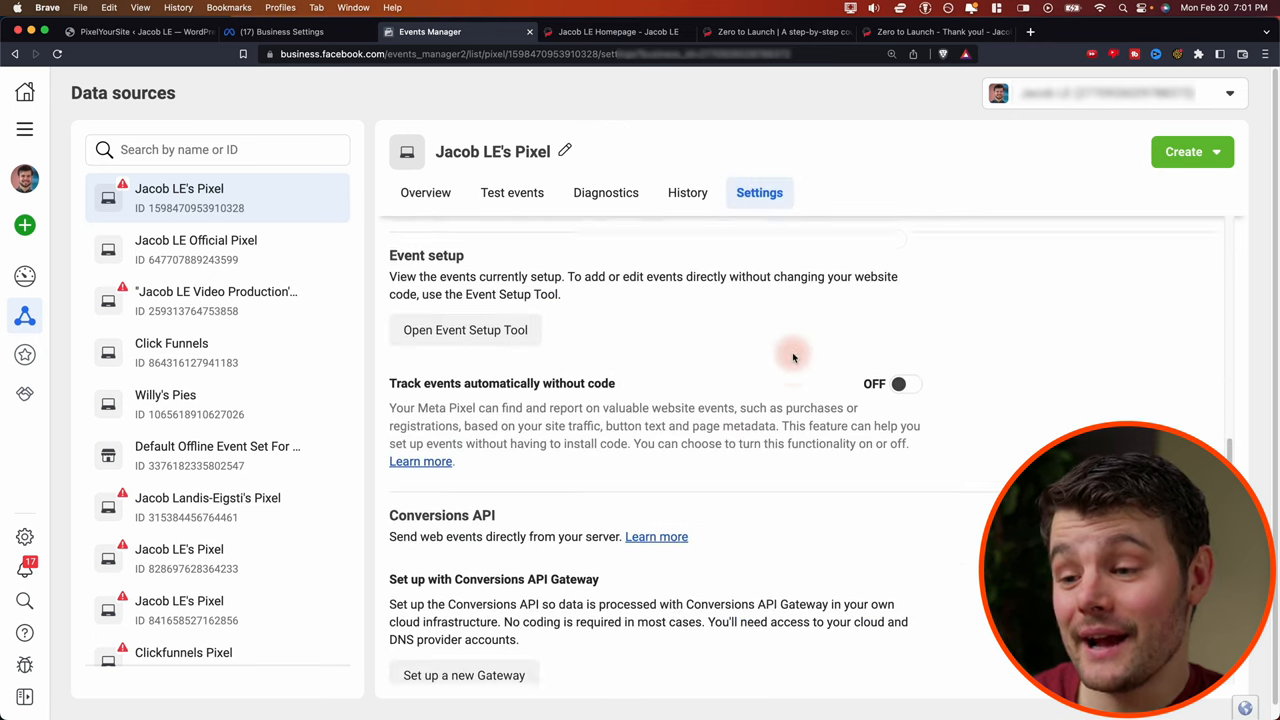
scroll(down, 3)
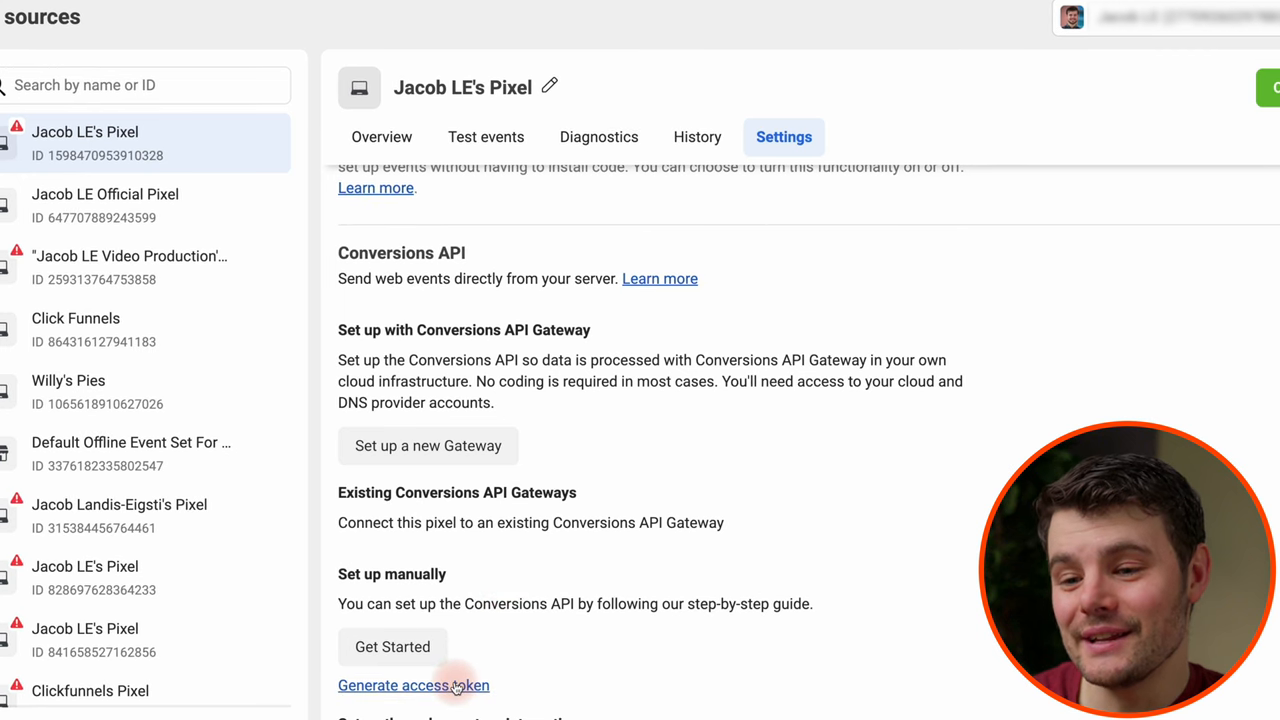
click(413, 685)
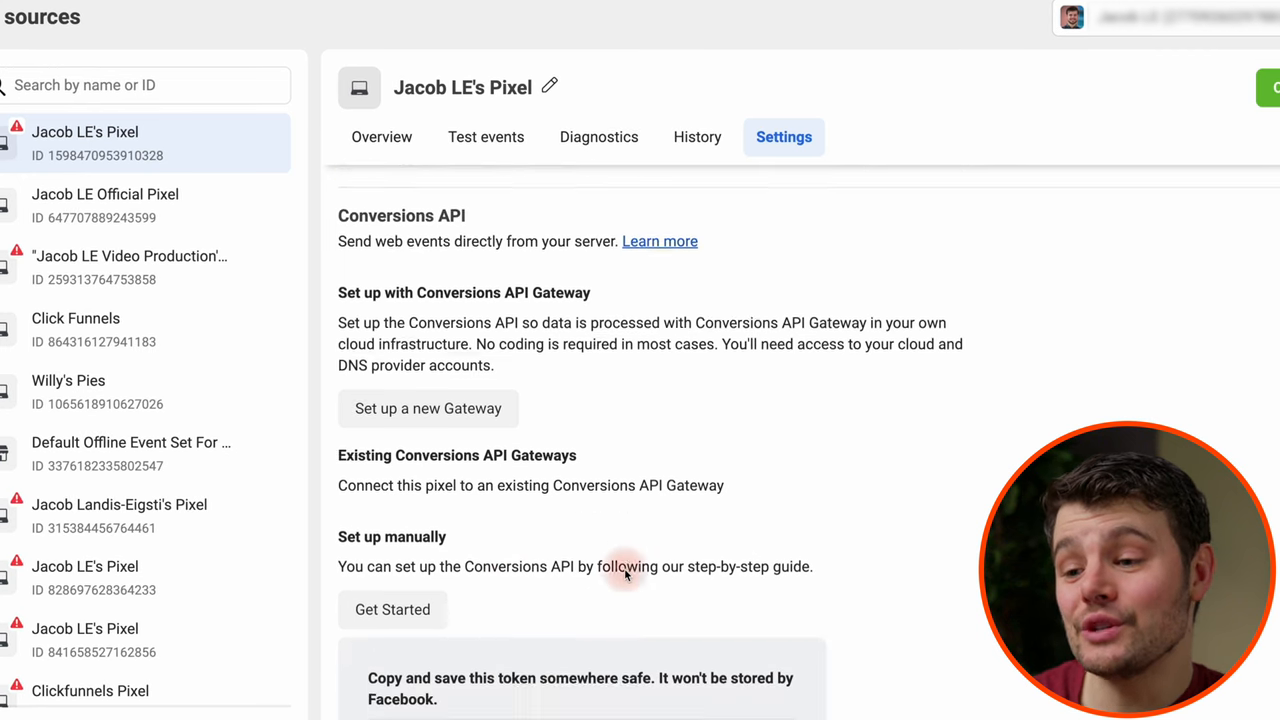
scroll(down, 3)
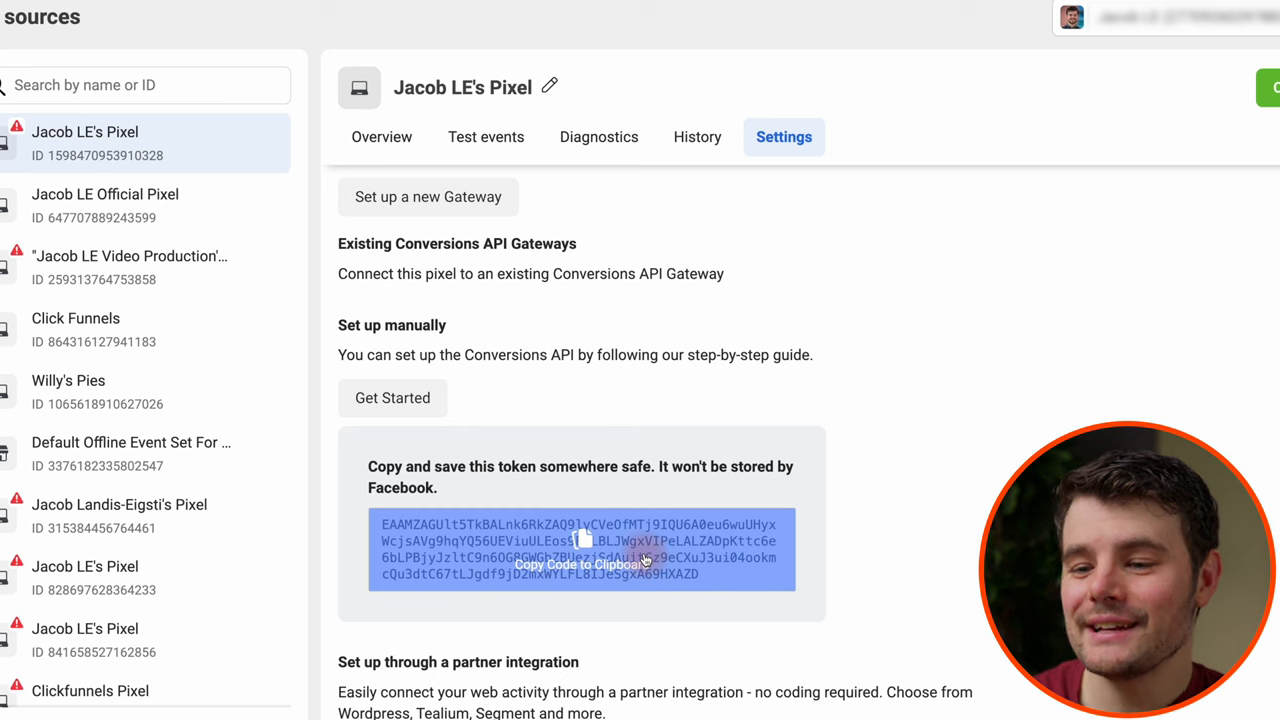
click(581, 548)
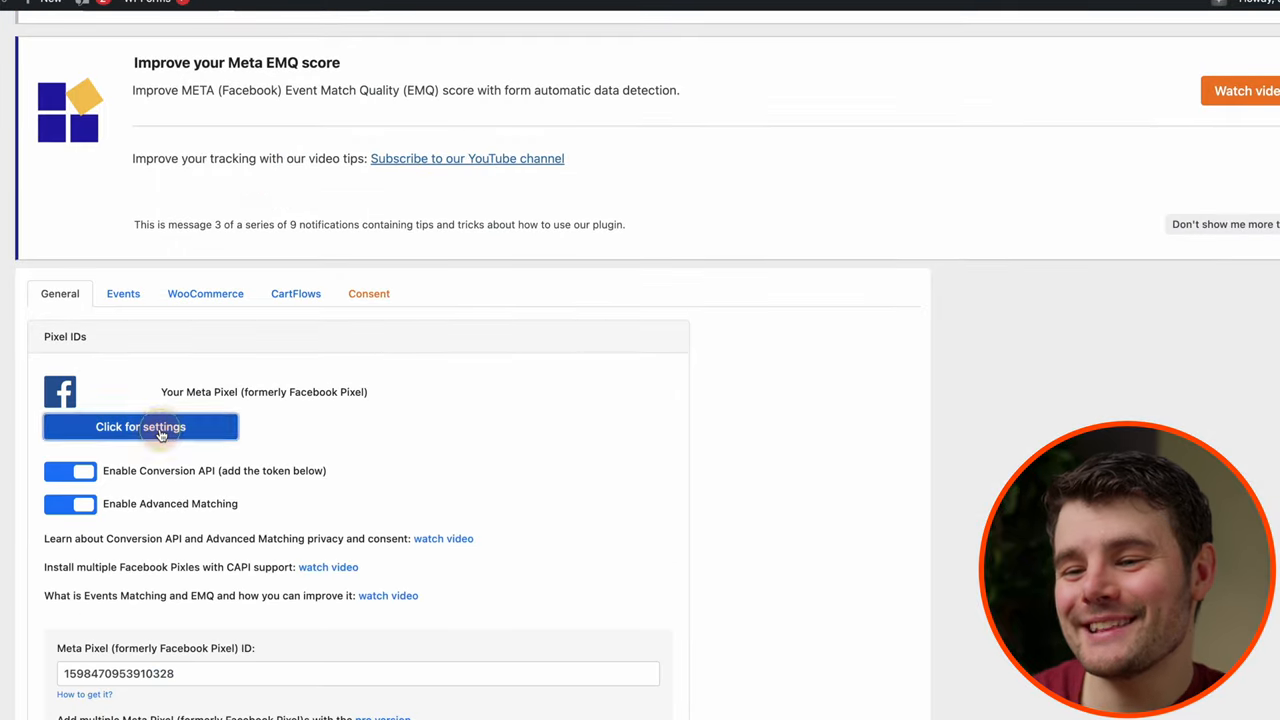
Paste the access token into PixelYourSite's Conversion API (recommended) field.
scroll(down, 3)
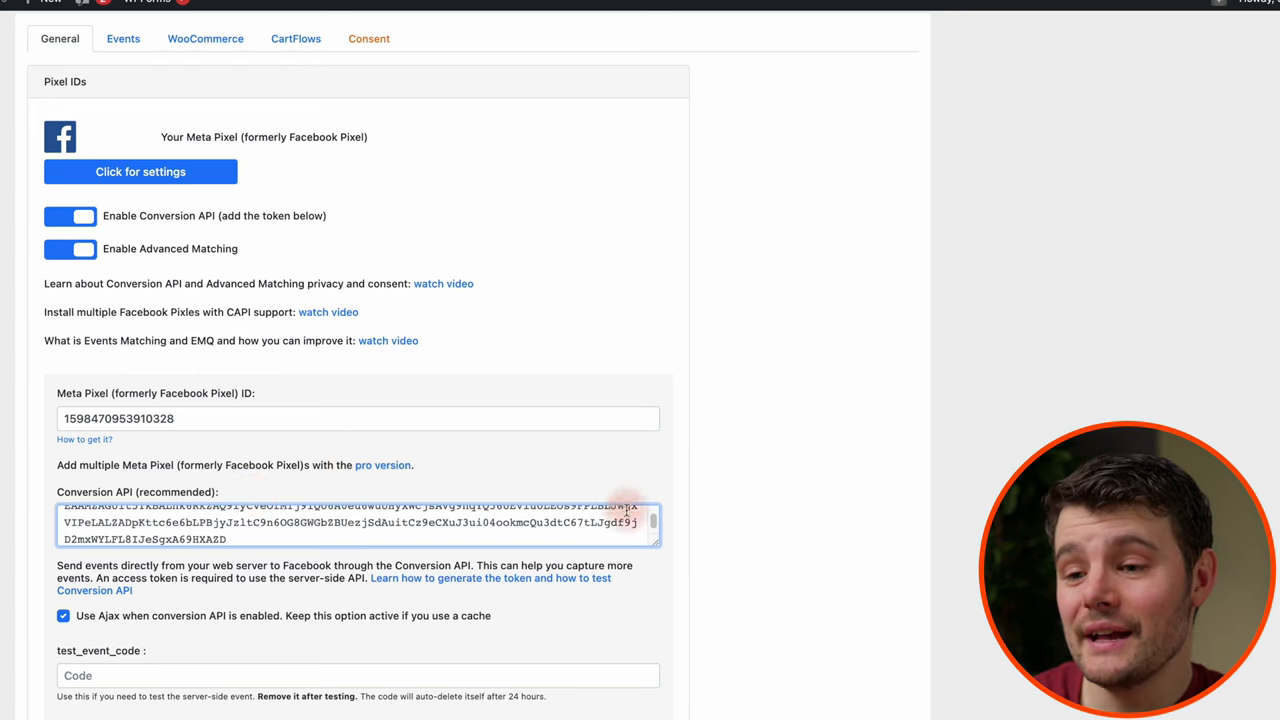
scroll(down, 3)
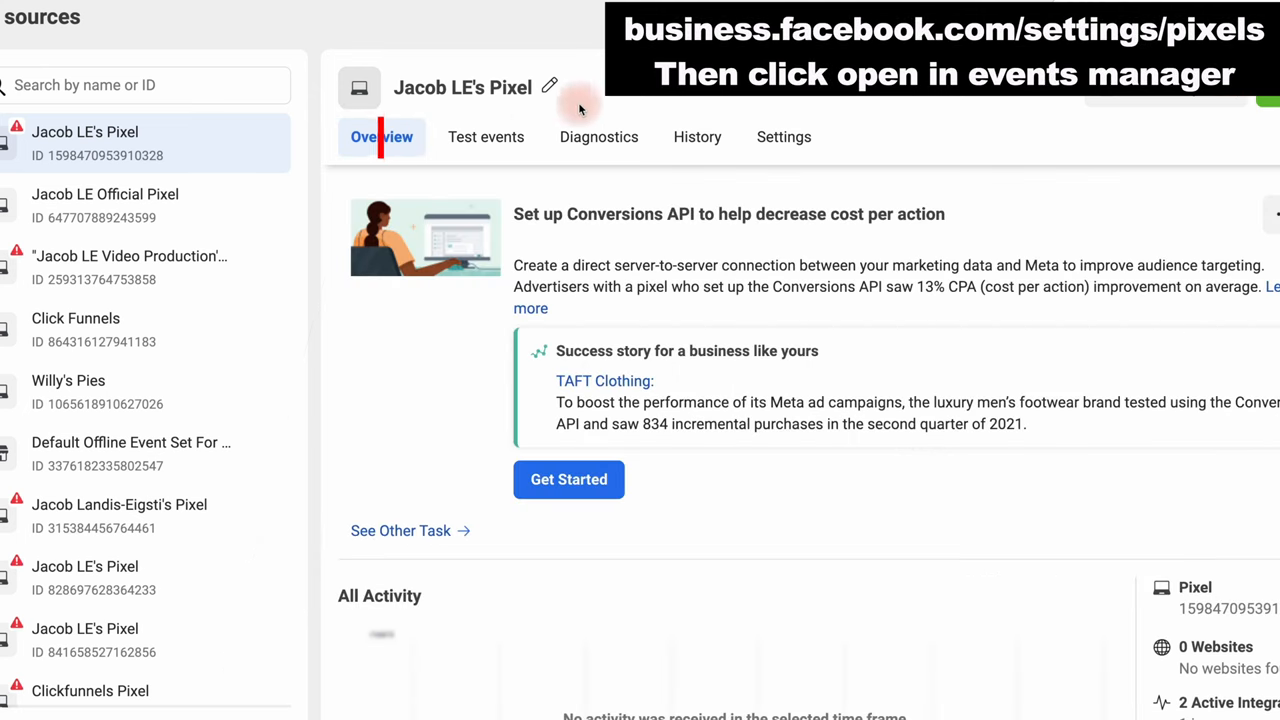
Add events From the Pixel and reach the Event Setup Tool's Website URL field.
click(392, 547)
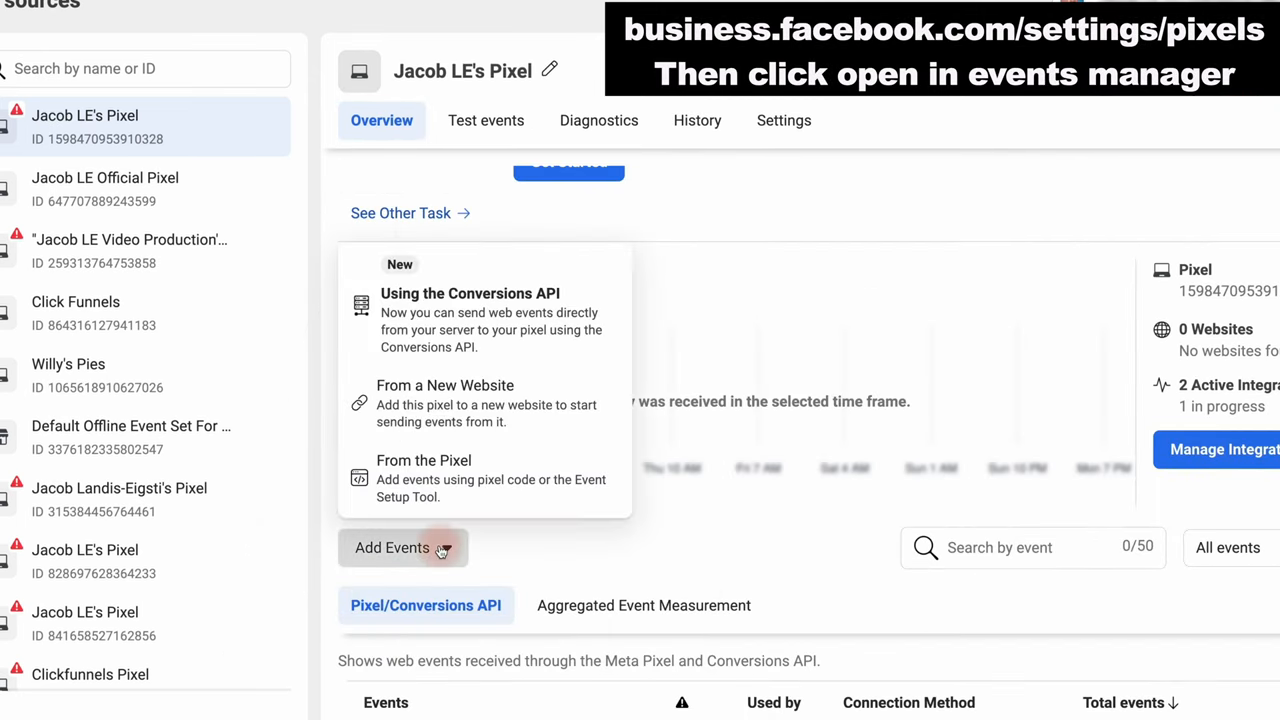
click(423, 478)
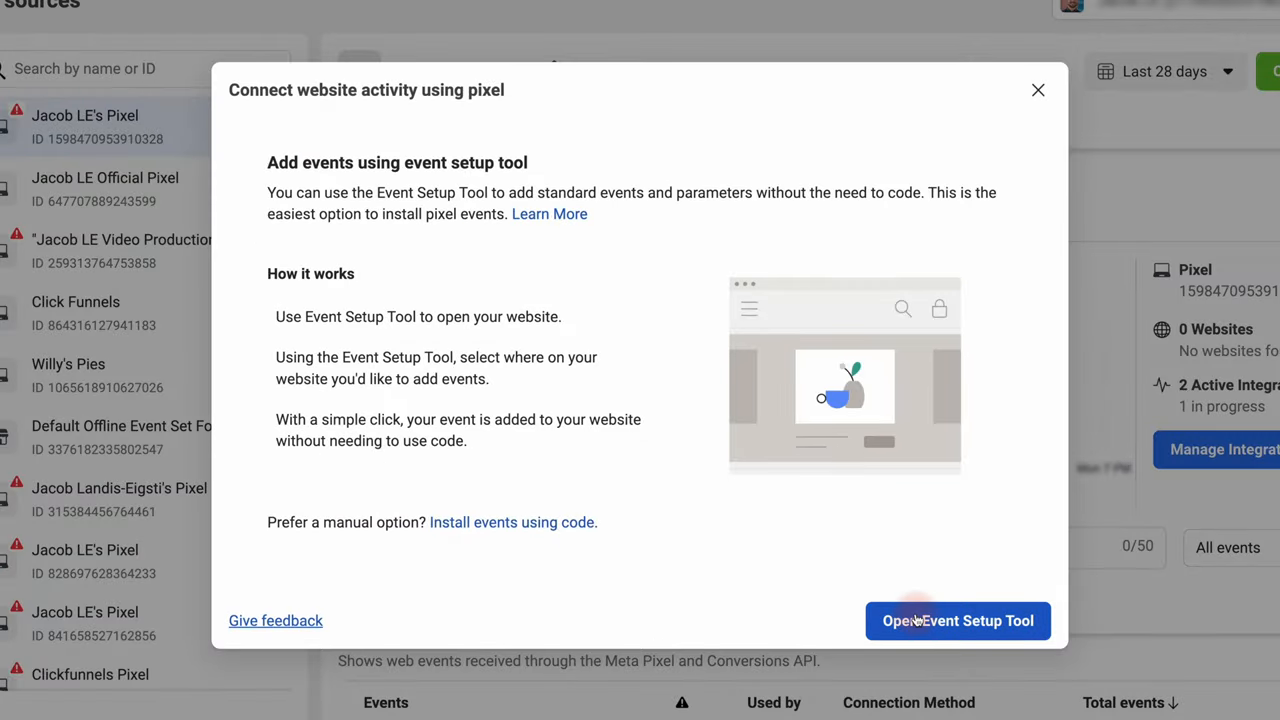
click(957, 620)
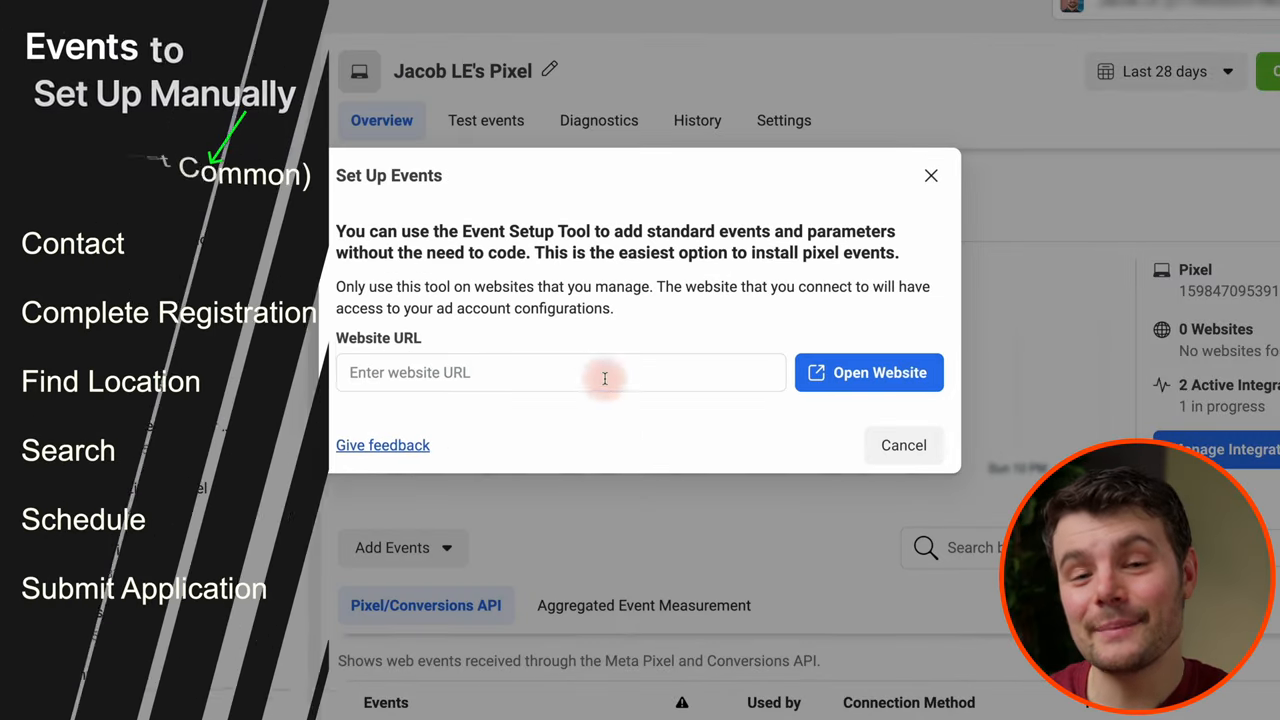
click(560, 372)
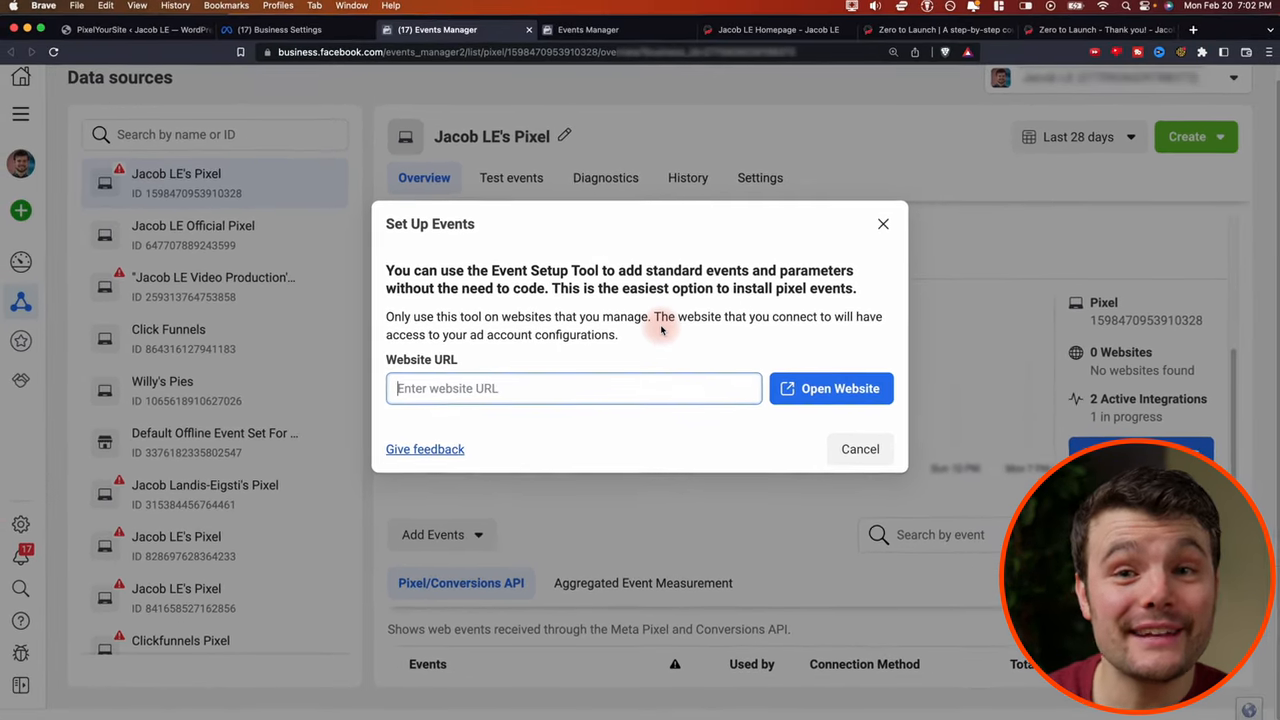
Submit Enroll Now on Zero to Launch to reach its thank-you page and take its URL.
click(935, 31)
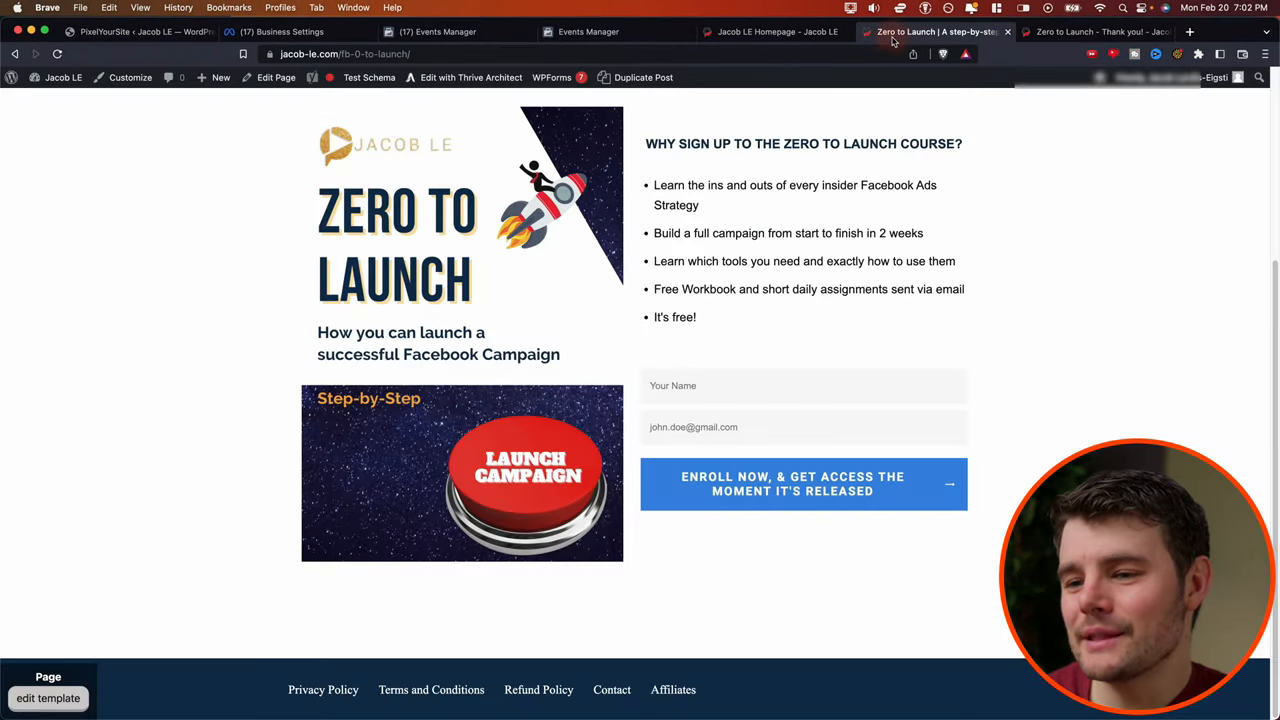
mouse_move(793, 483)
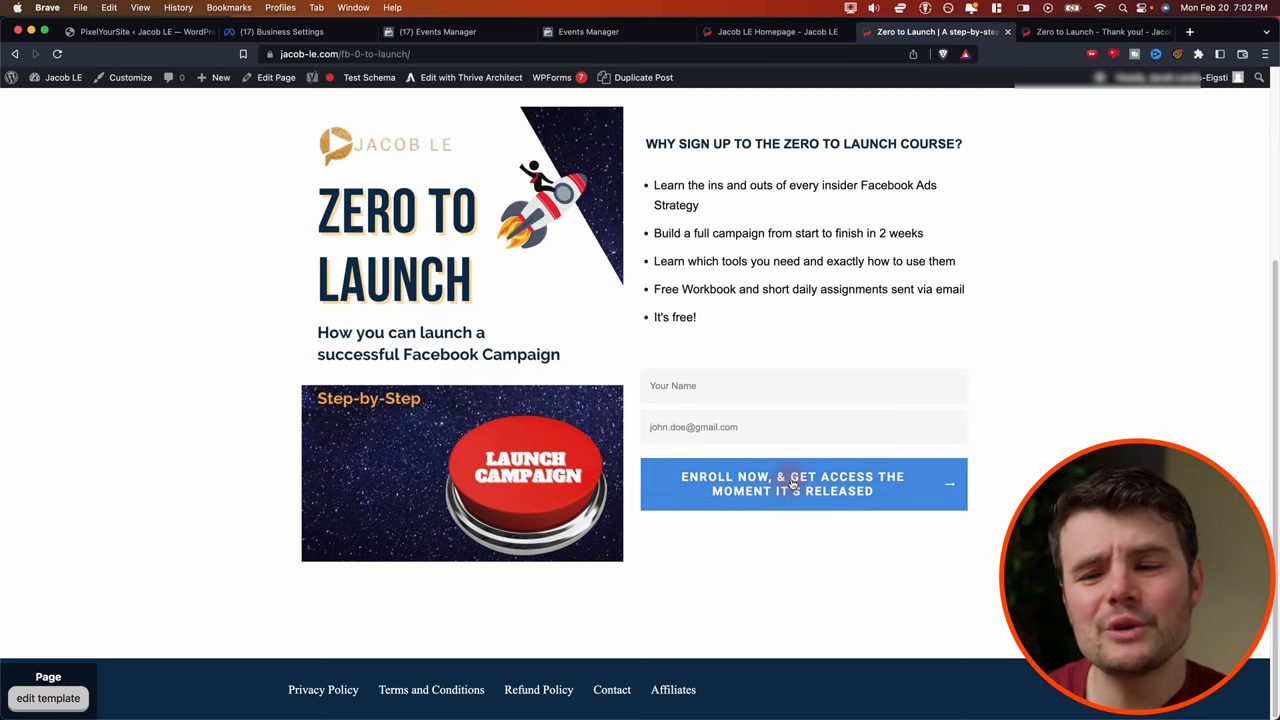
click(803, 483)
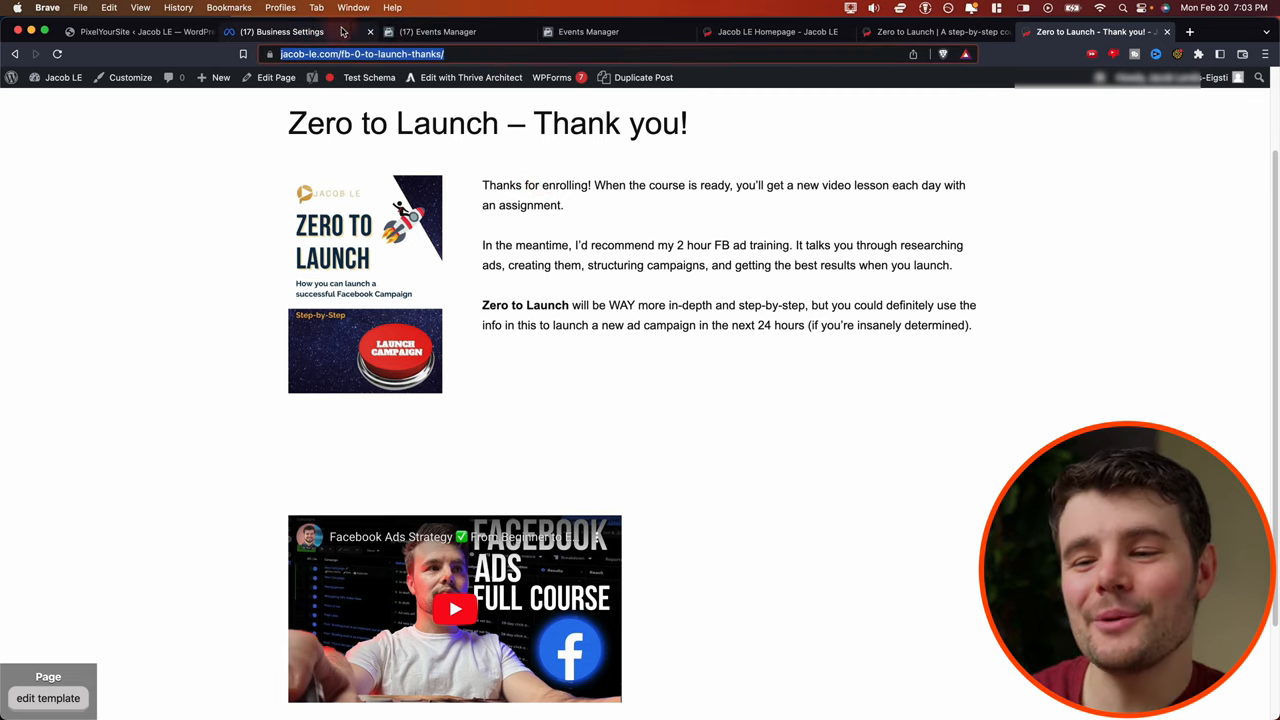
Paste the thank-you page URL into Events Manager and open the website in the setup tool.
click(440, 31)
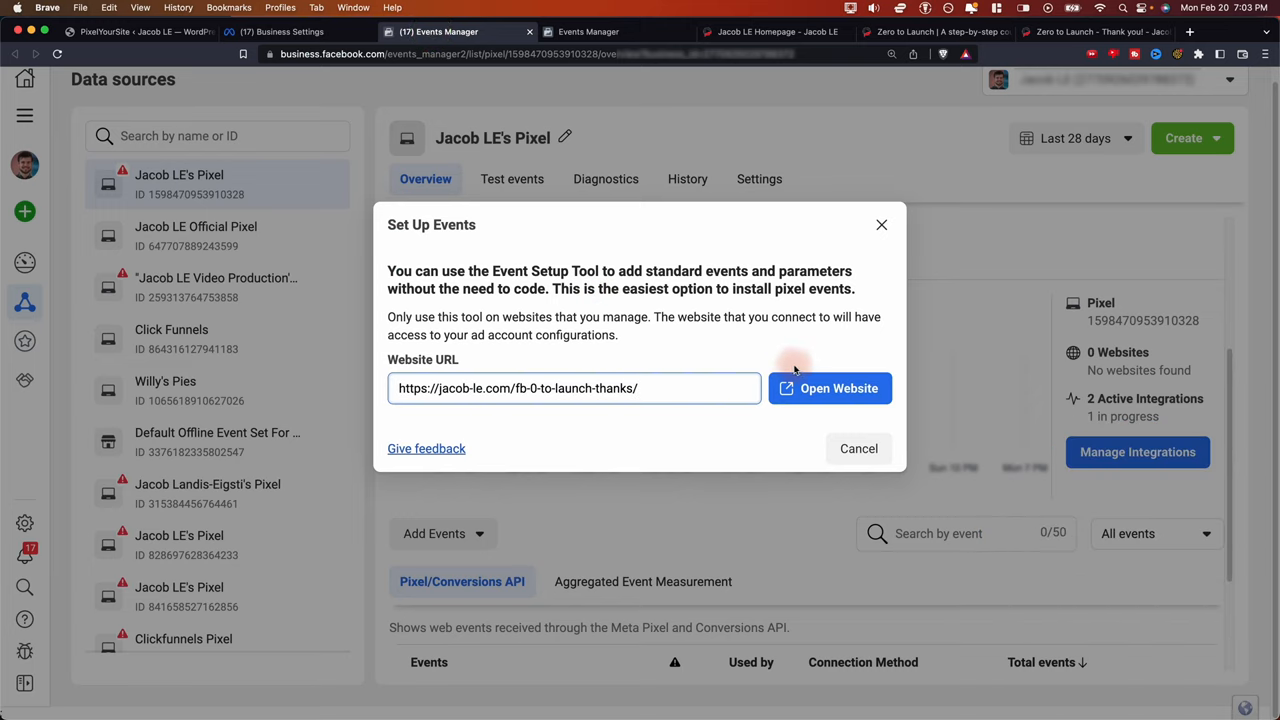
click(829, 388)
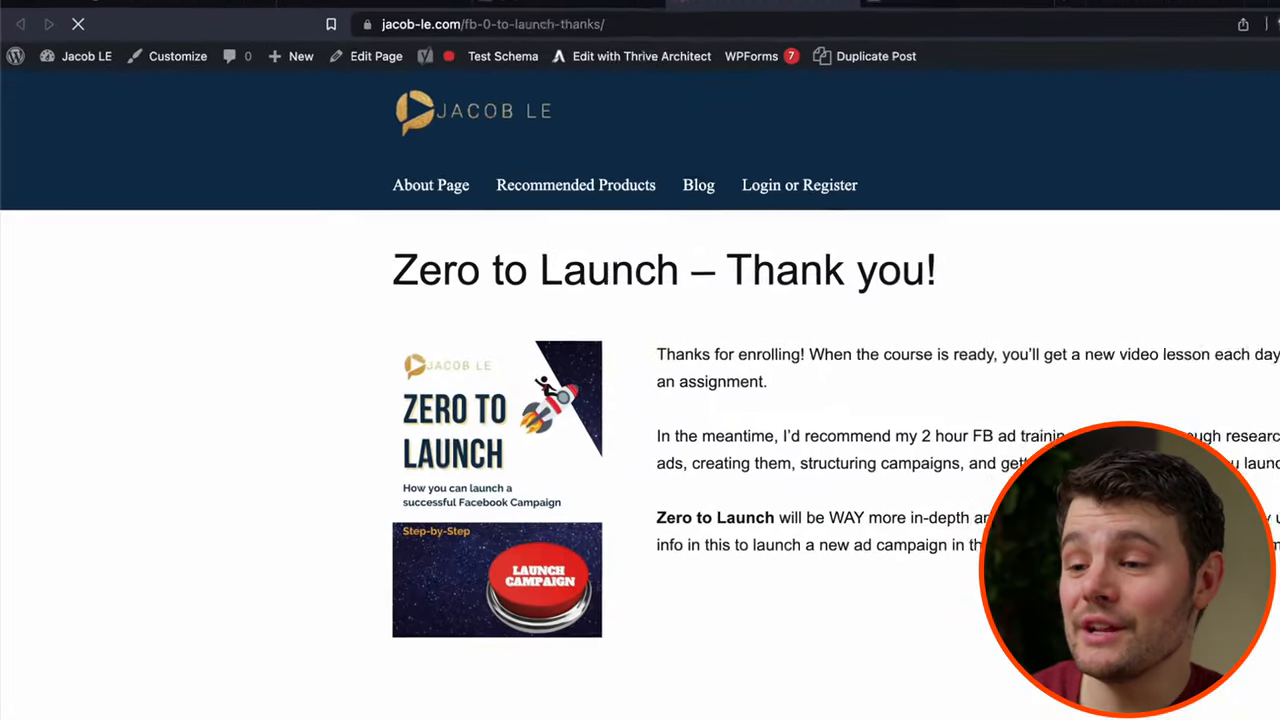
click(15, 24)
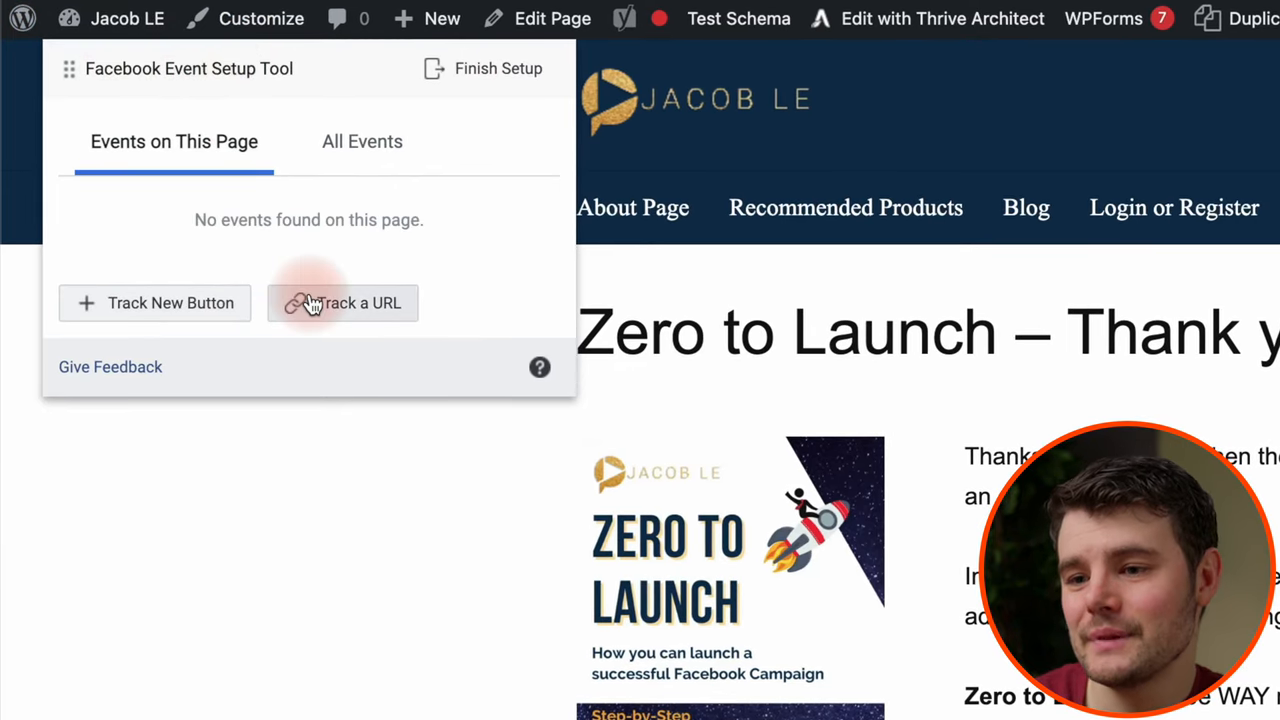
Track a Lead event by URL equal to the thanks page, without a value, and confirm it.
click(355, 303)
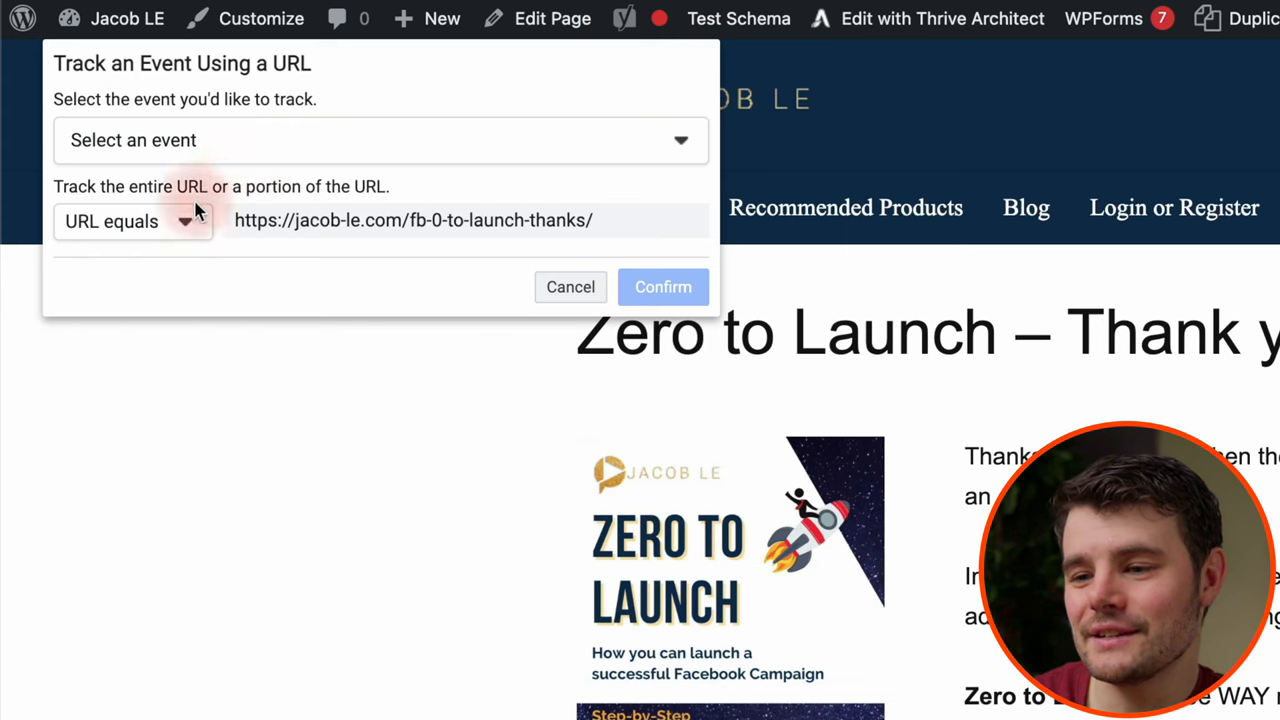
click(380, 140)
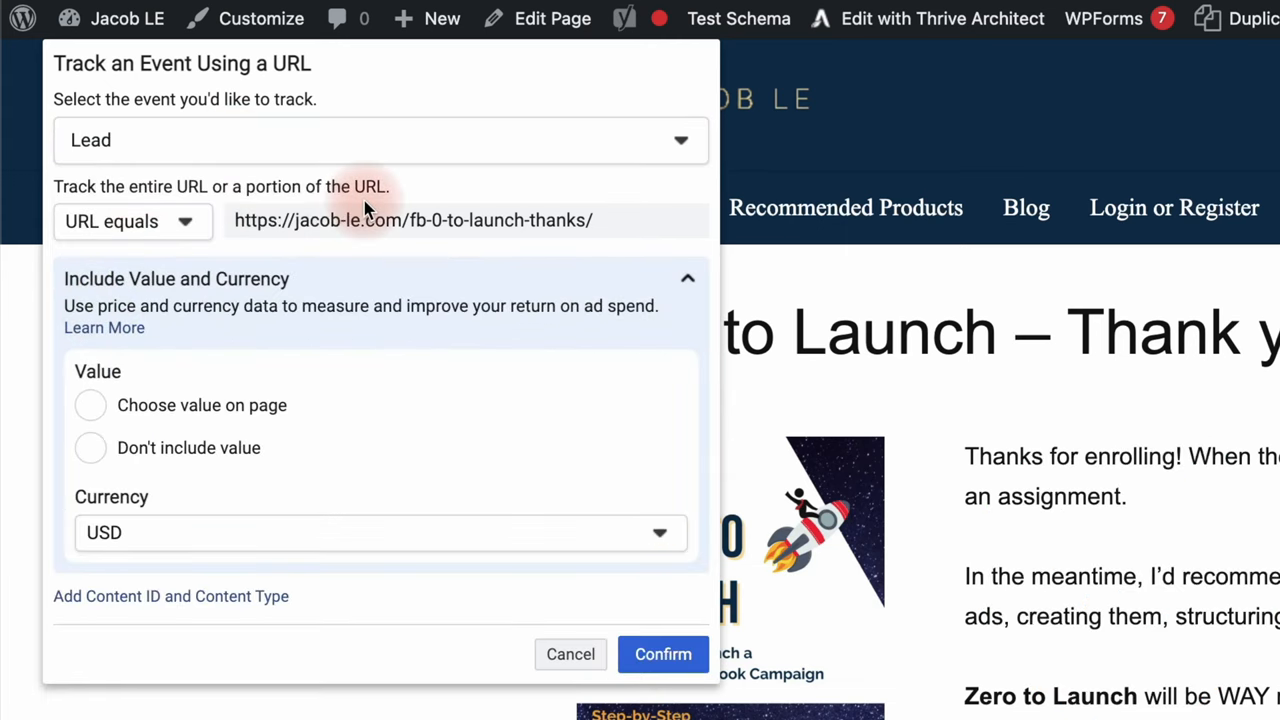
click(90, 447)
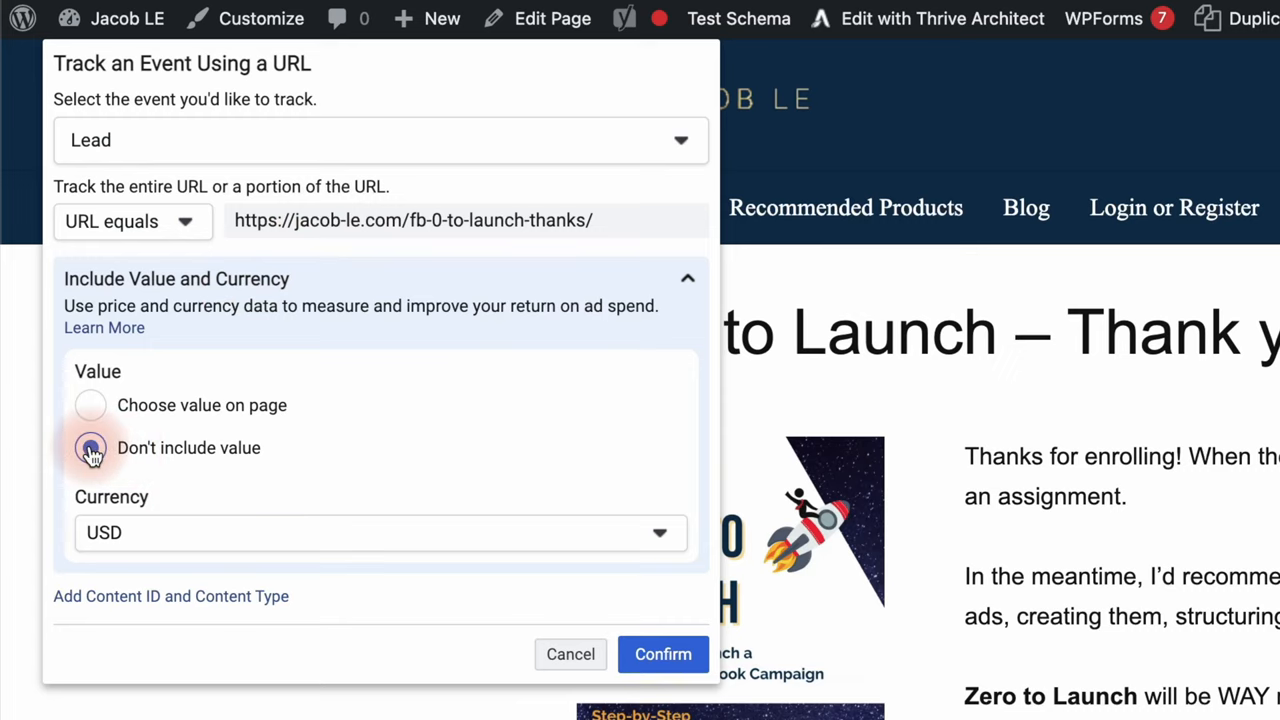
click(90, 447)
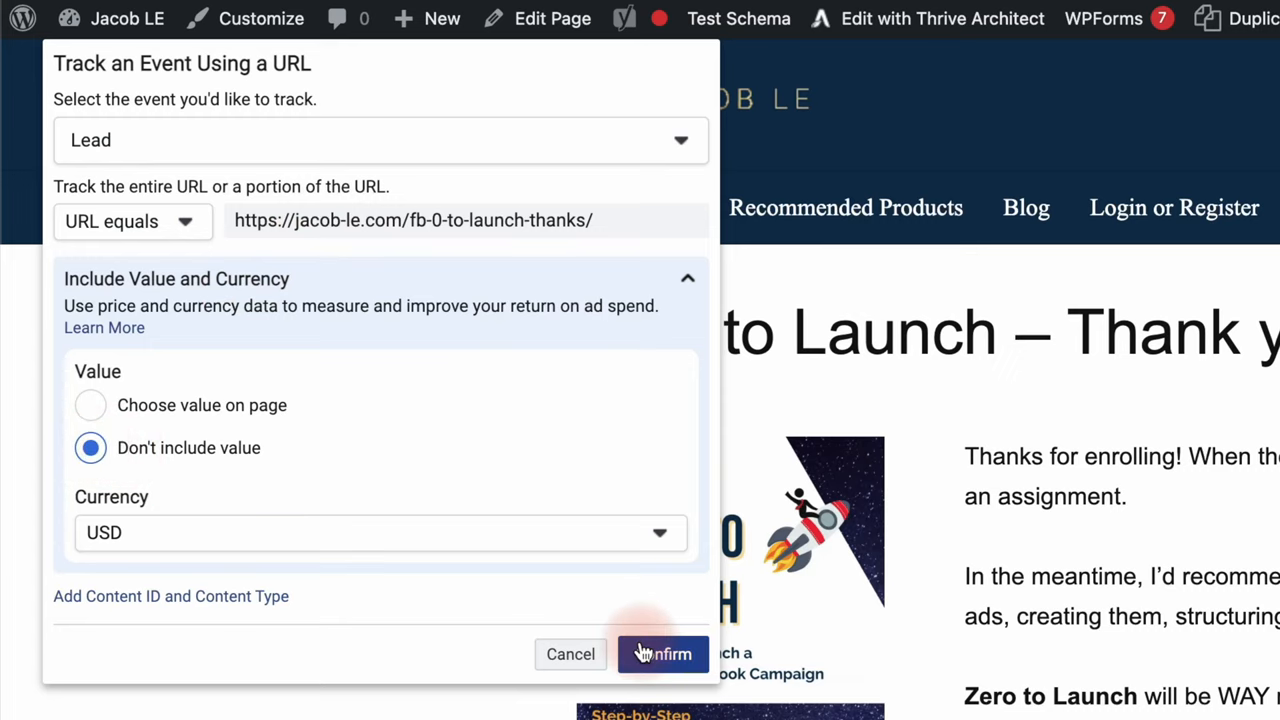
click(662, 653)
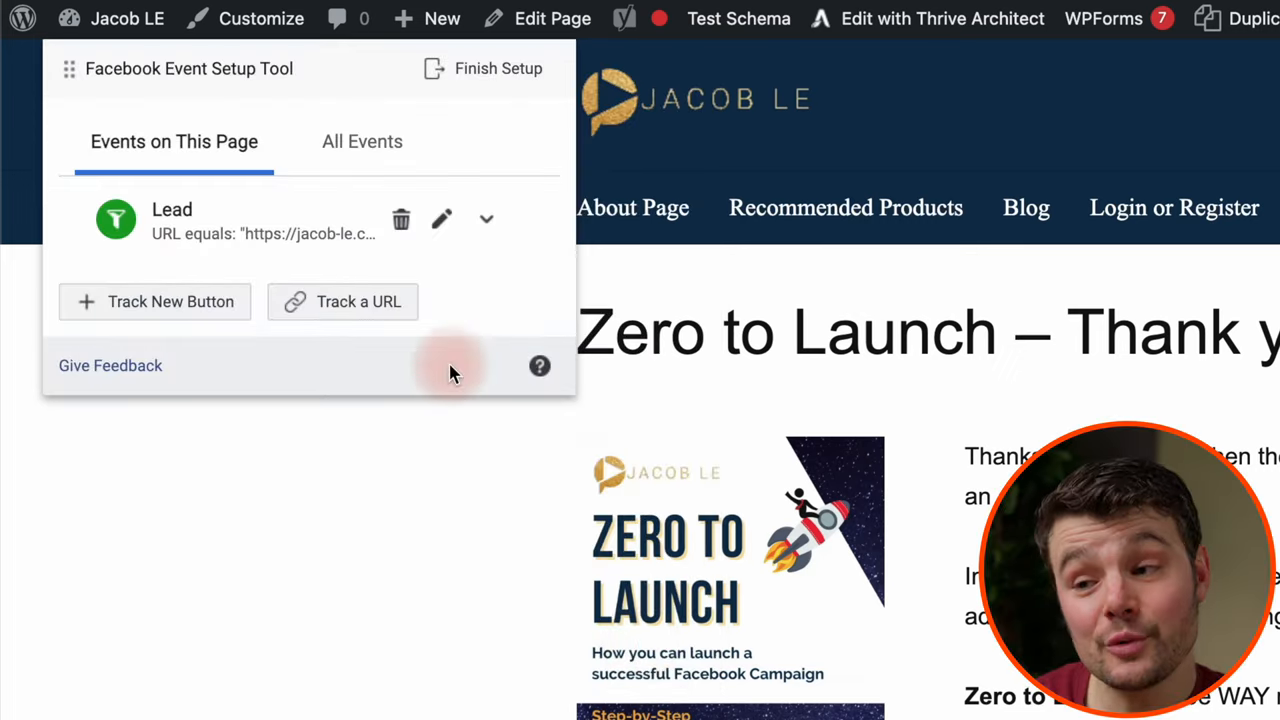
Review the new Lead event's details and collapse them again.
click(486, 219)
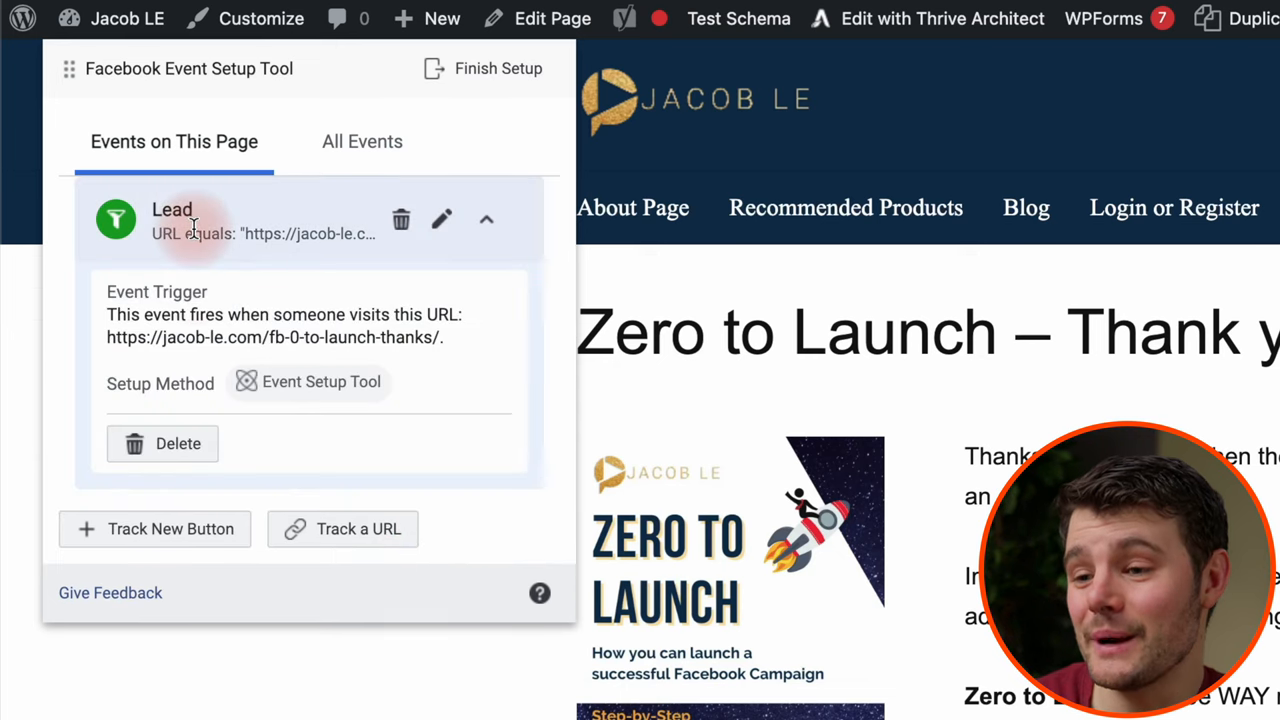
mouse_move(244, 325)
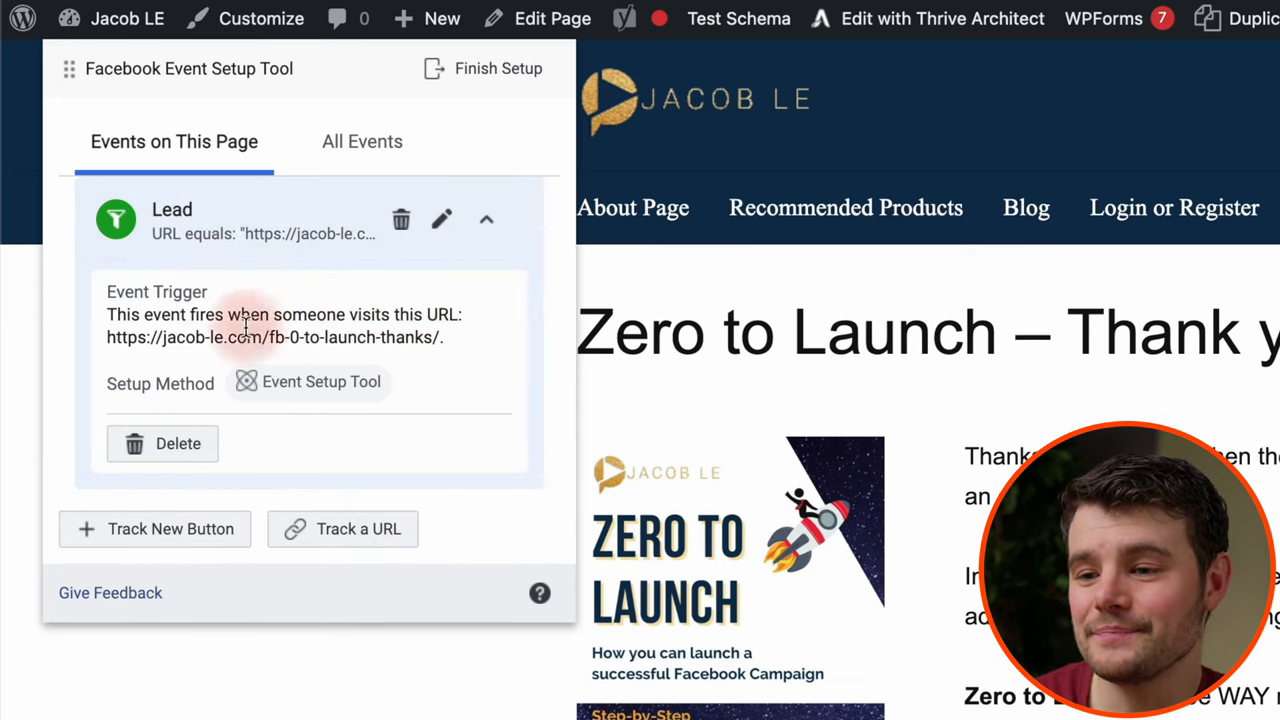
click(498, 68)
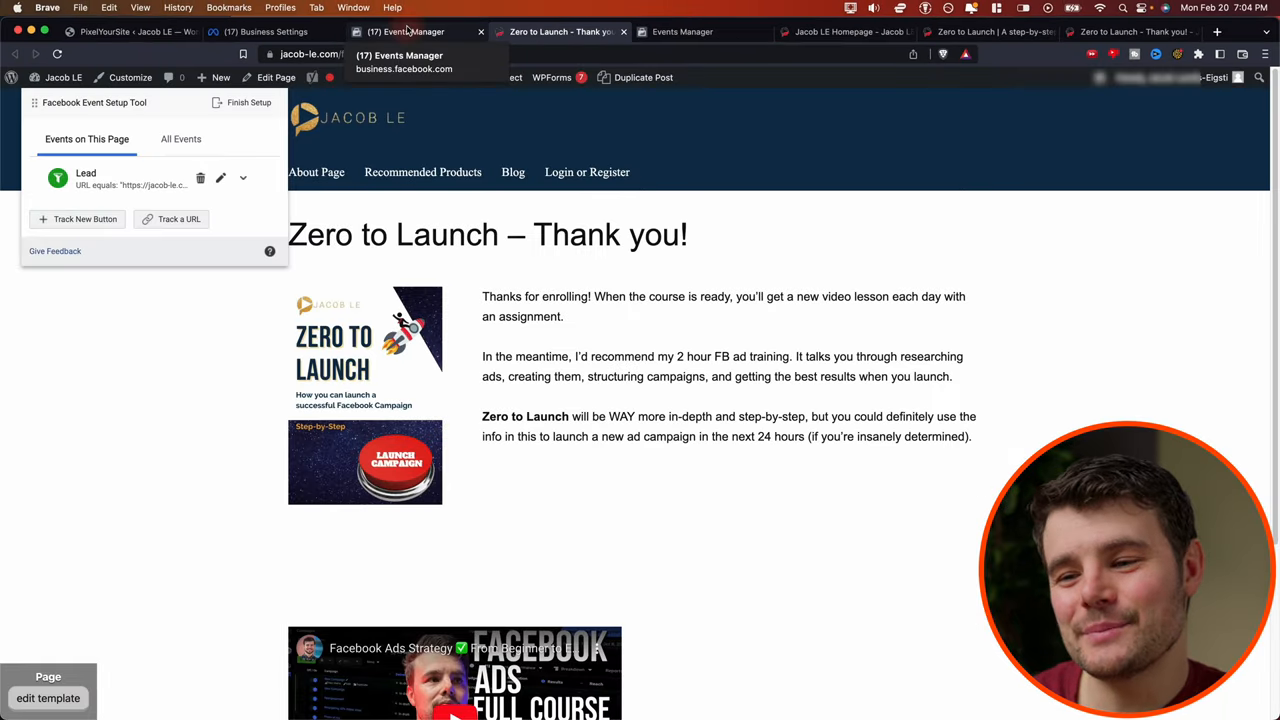
Send test traffic from the thank-you page so Lead and PageView events show as received in Test events.
click(406, 31)
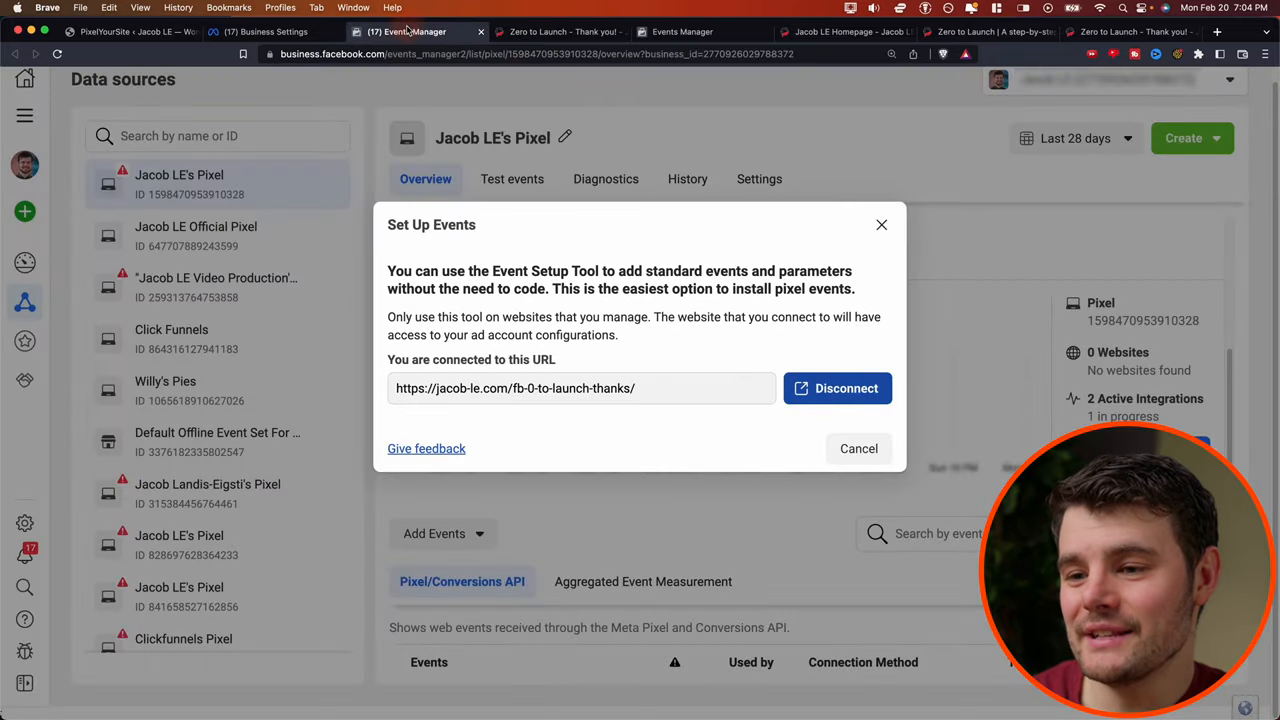
click(858, 448)
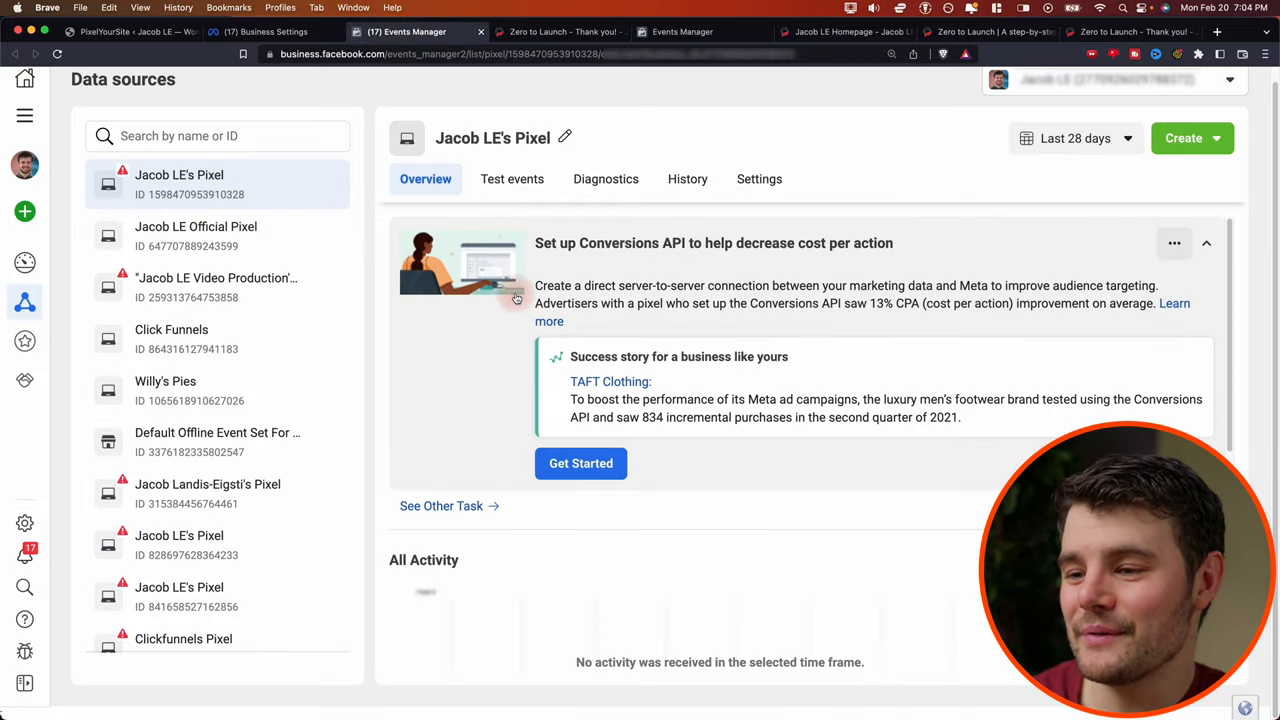
click(512, 179)
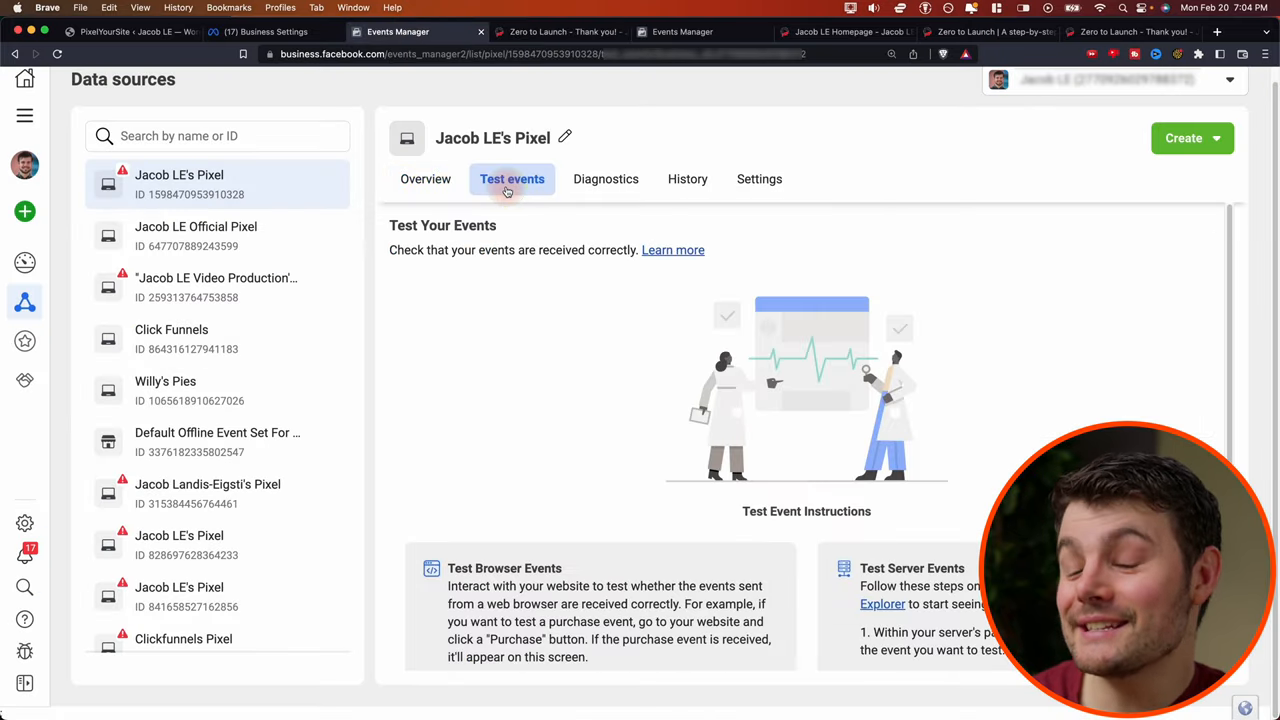
scroll(down, 3)
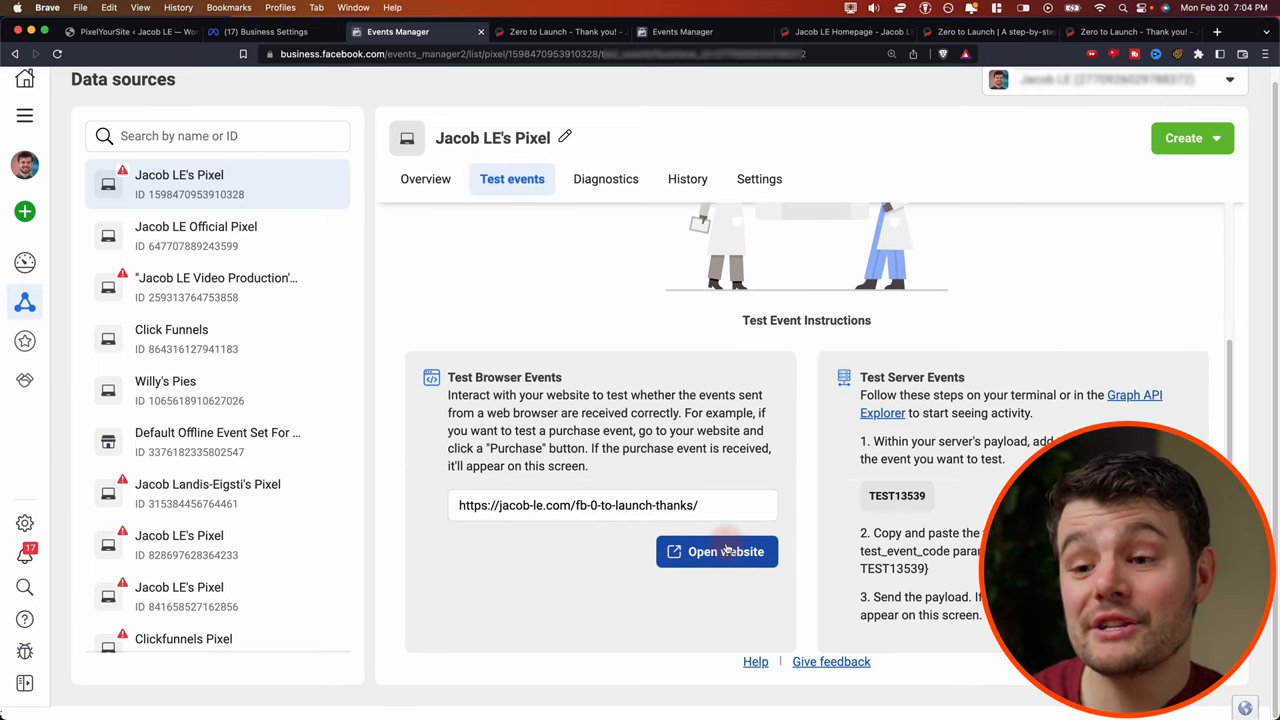
click(717, 551)
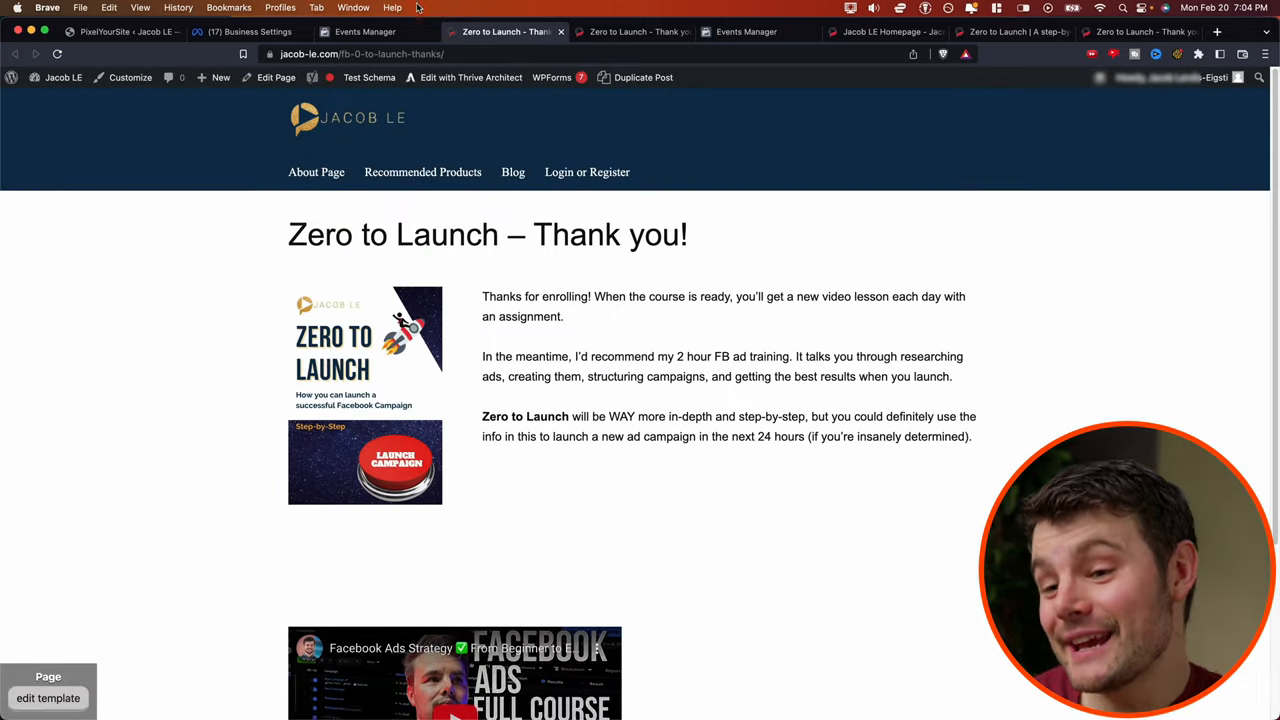
click(364, 31)
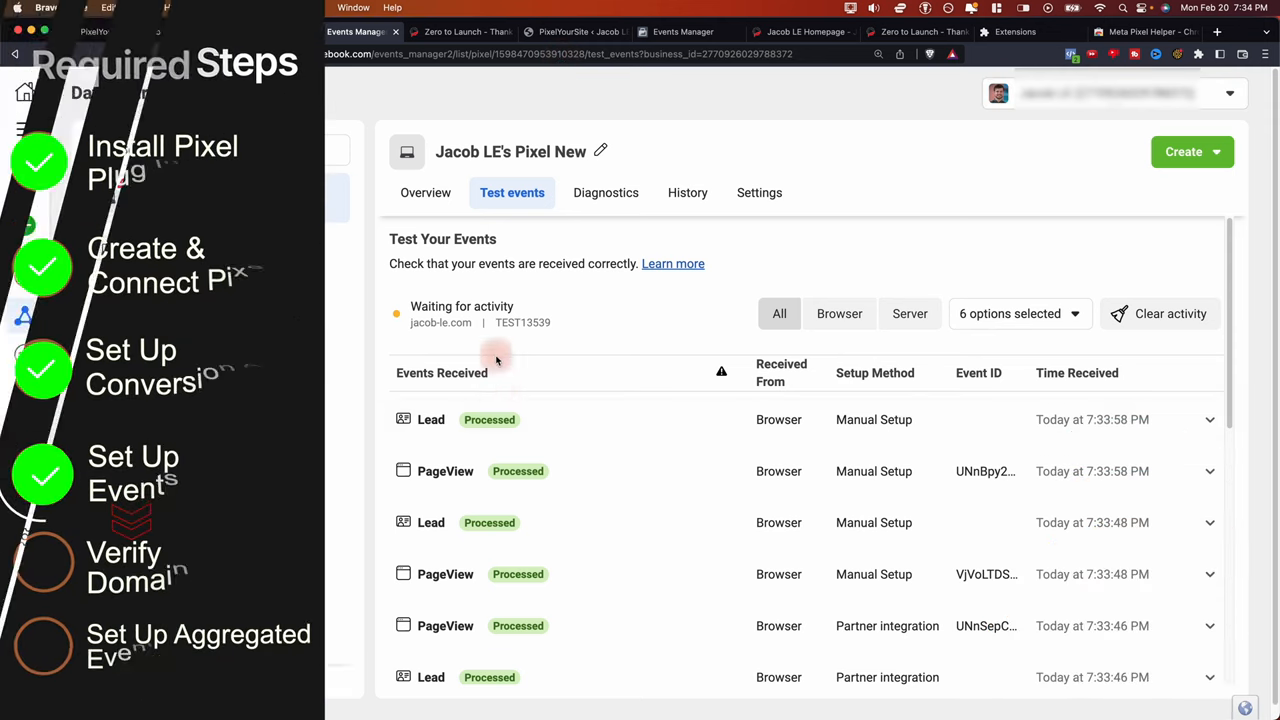
Start domain verification for jacob-le.com from Aggregated Event Measurement and copy its meta-tag for PixelYourSite.
click(425, 192)
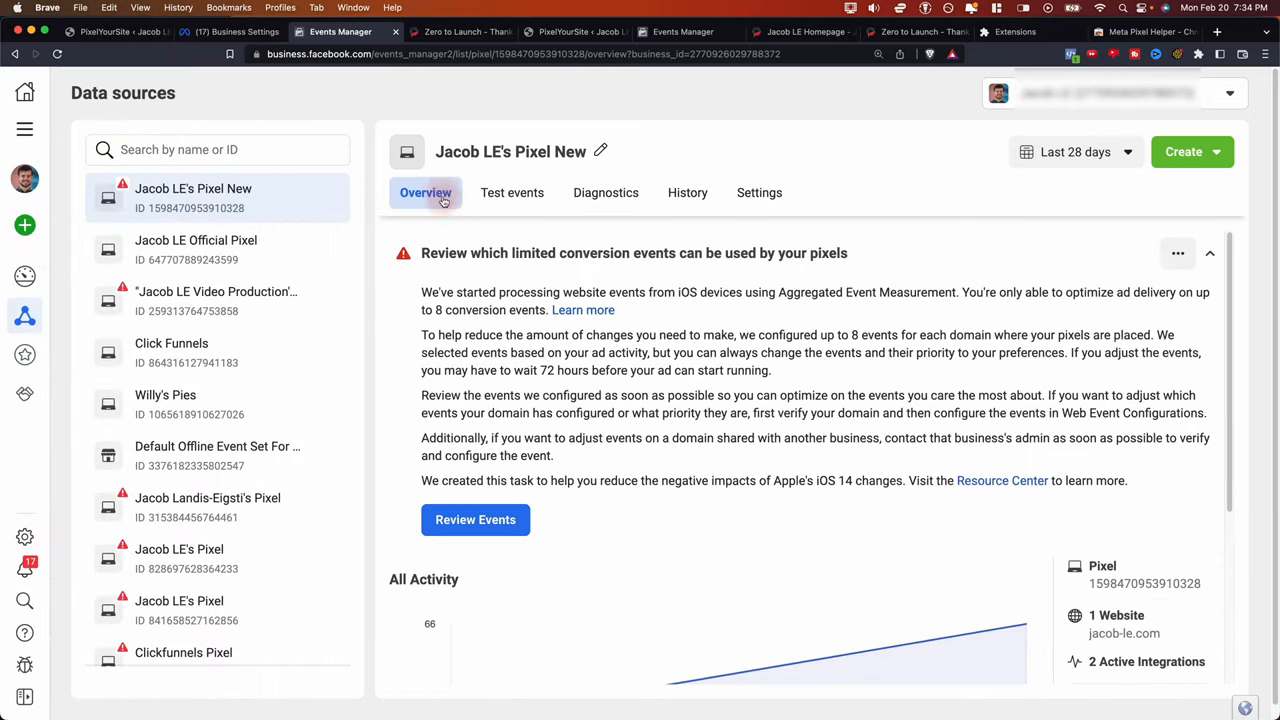
scroll(down, 3)
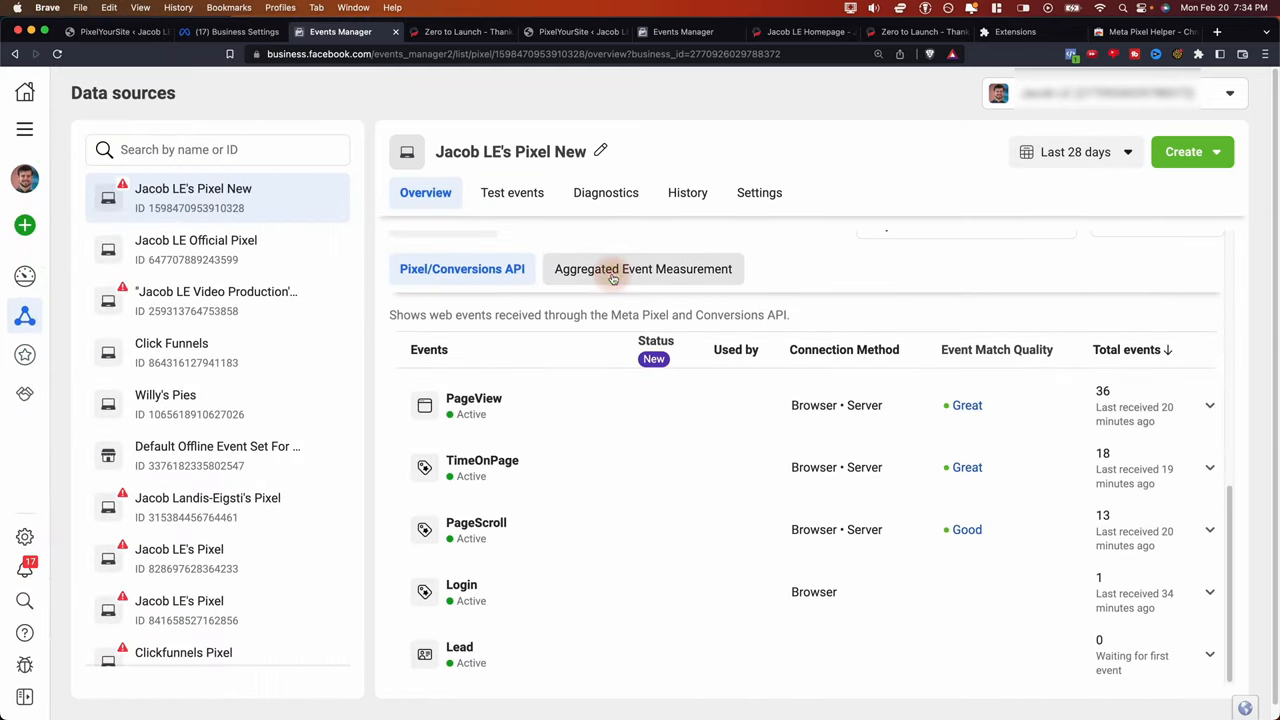
click(643, 268)
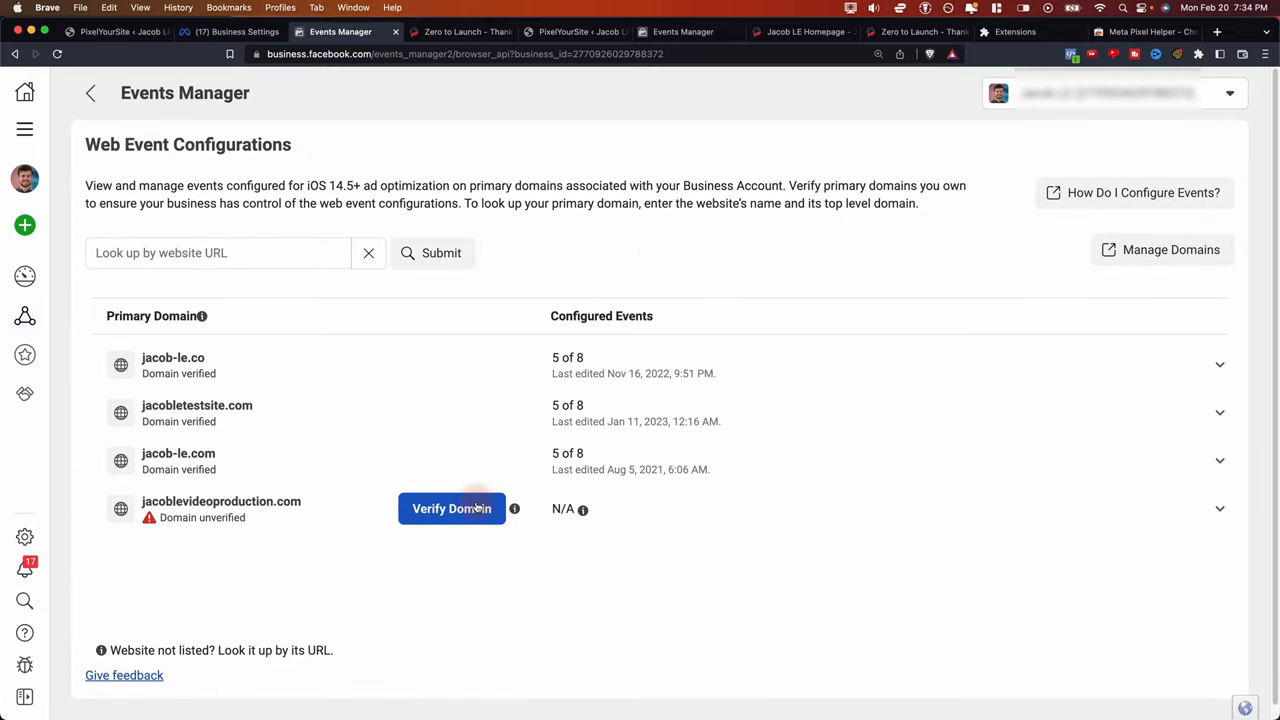
click(451, 508)
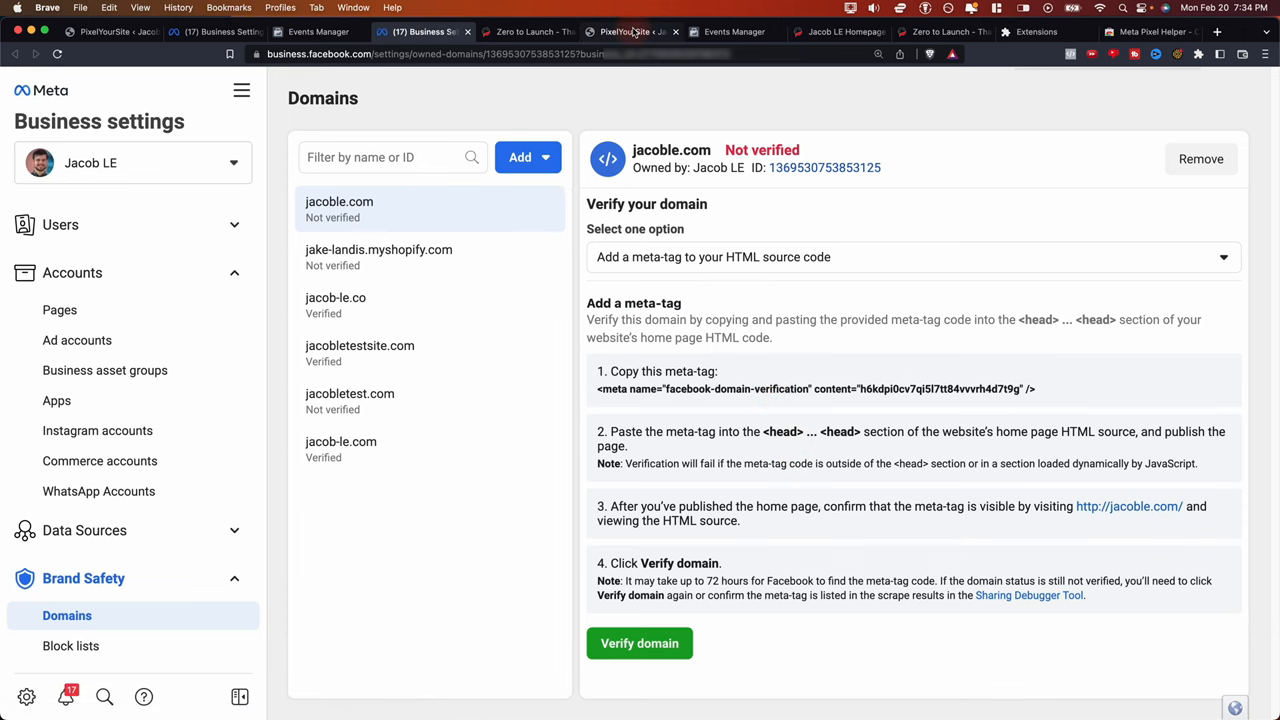
click(625, 31)
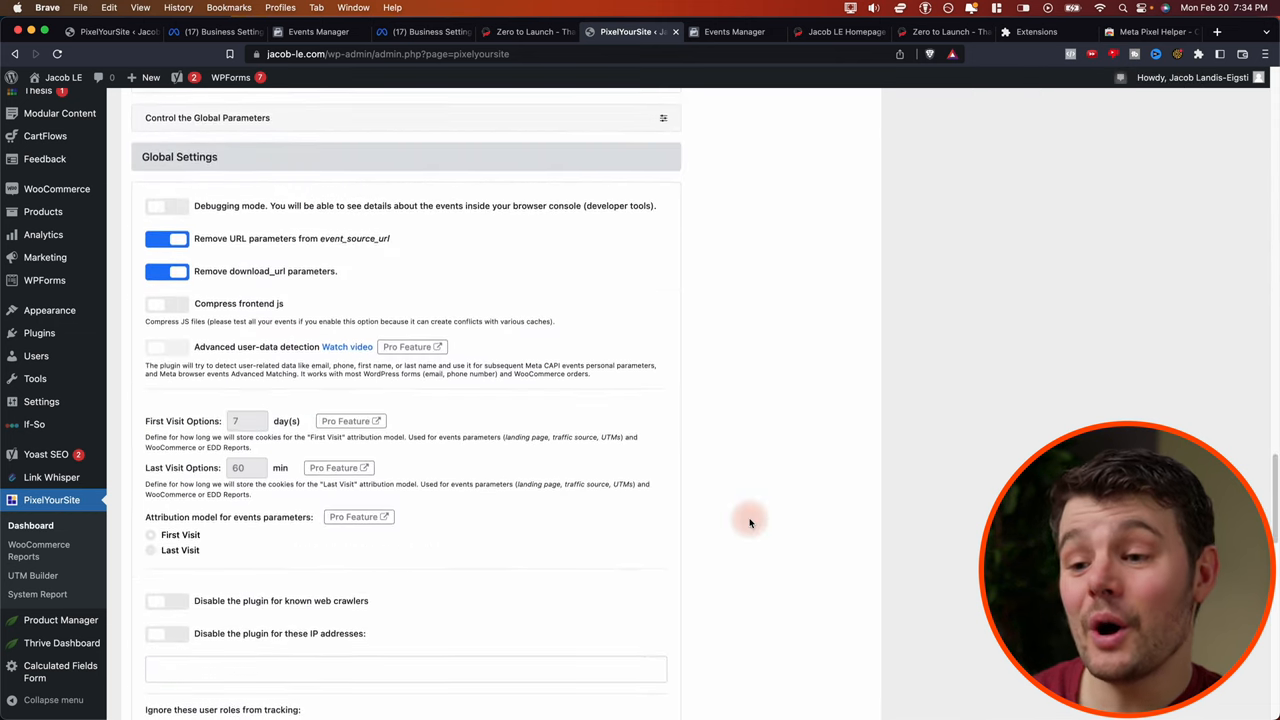
Save the PixelYourSite settings with the meta-tag and verify jacob-le.com in Business Settings.
click(406, 280)
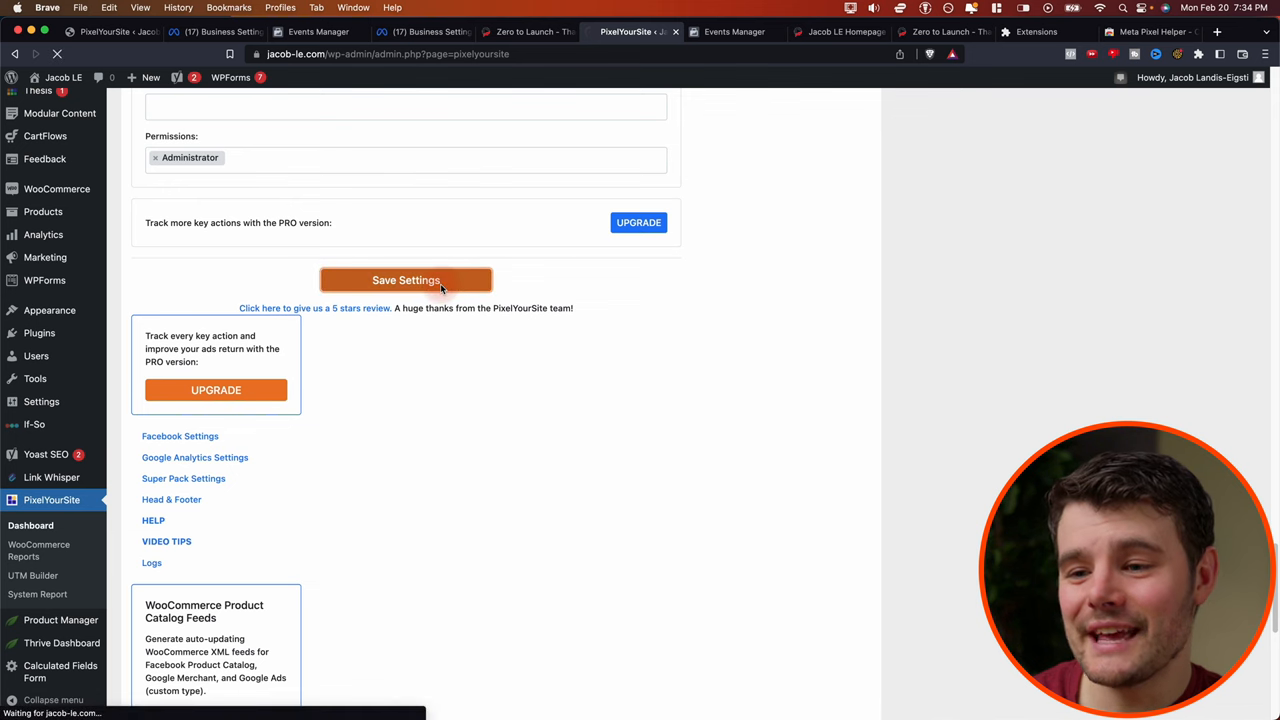
click(406, 280)
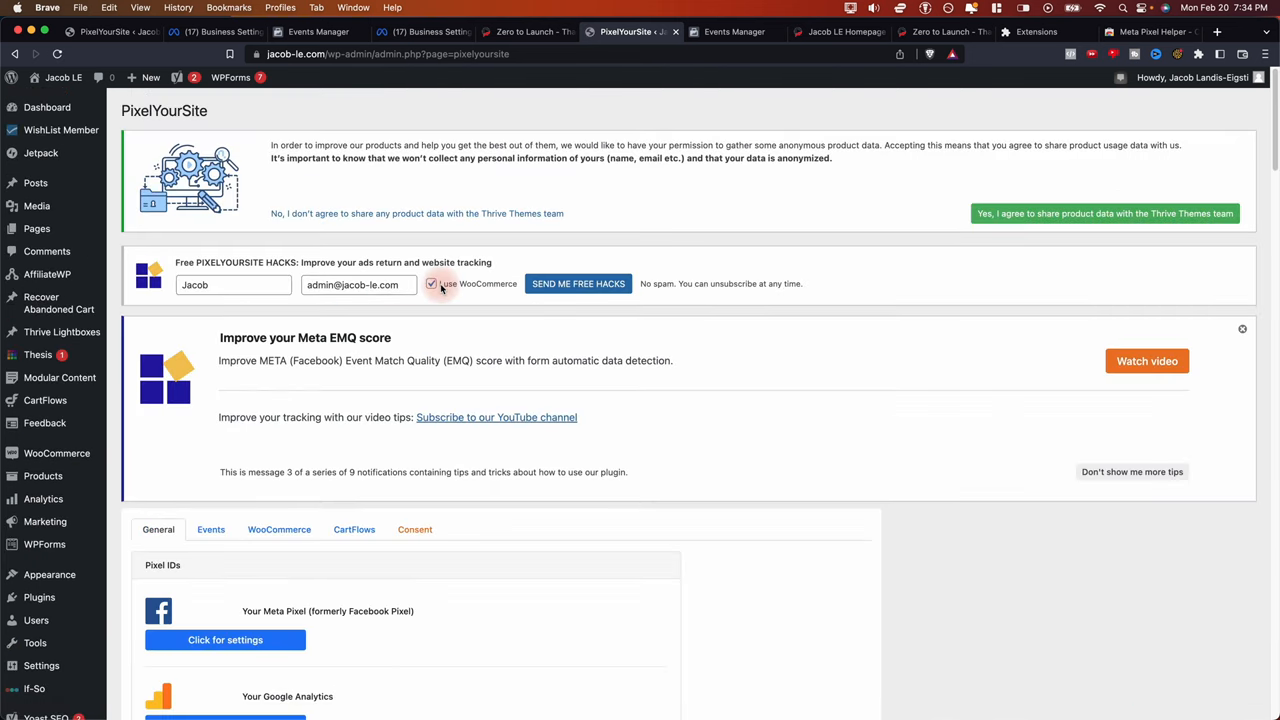
click(423, 31)
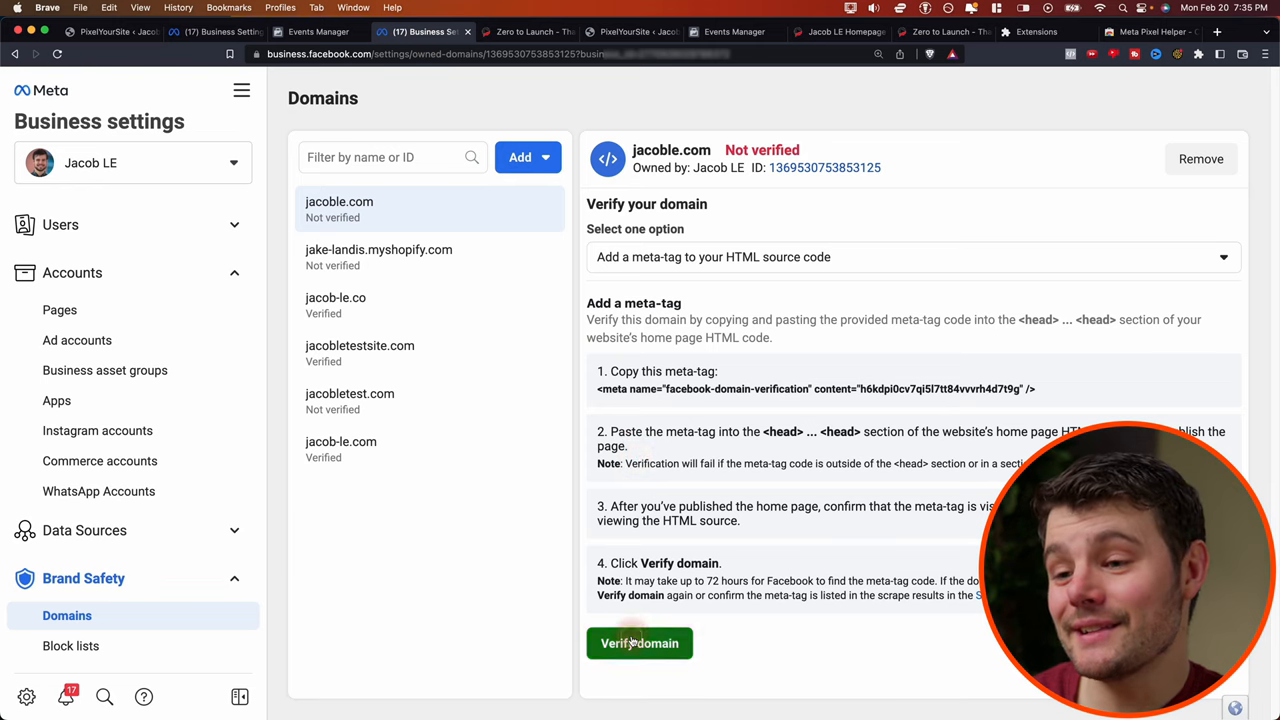
click(350, 393)
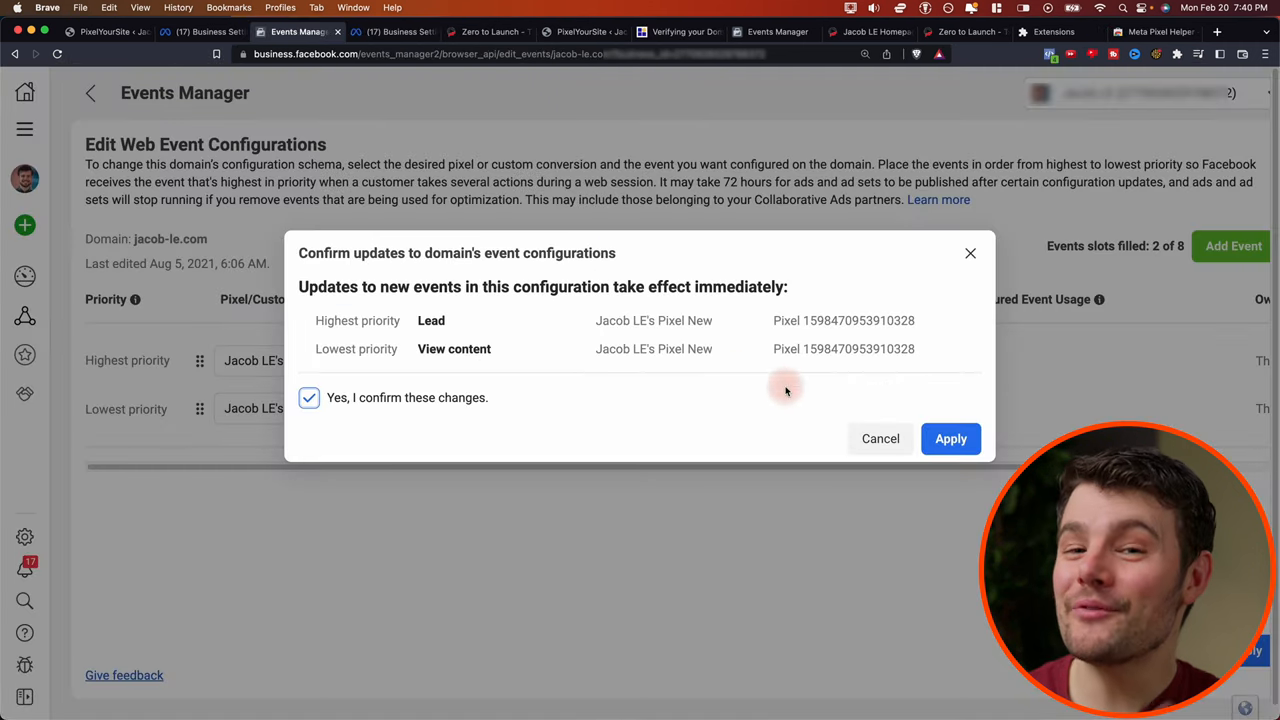
Apply the web event configuration with Lead highest and View content lowest priority.
click(950, 438)
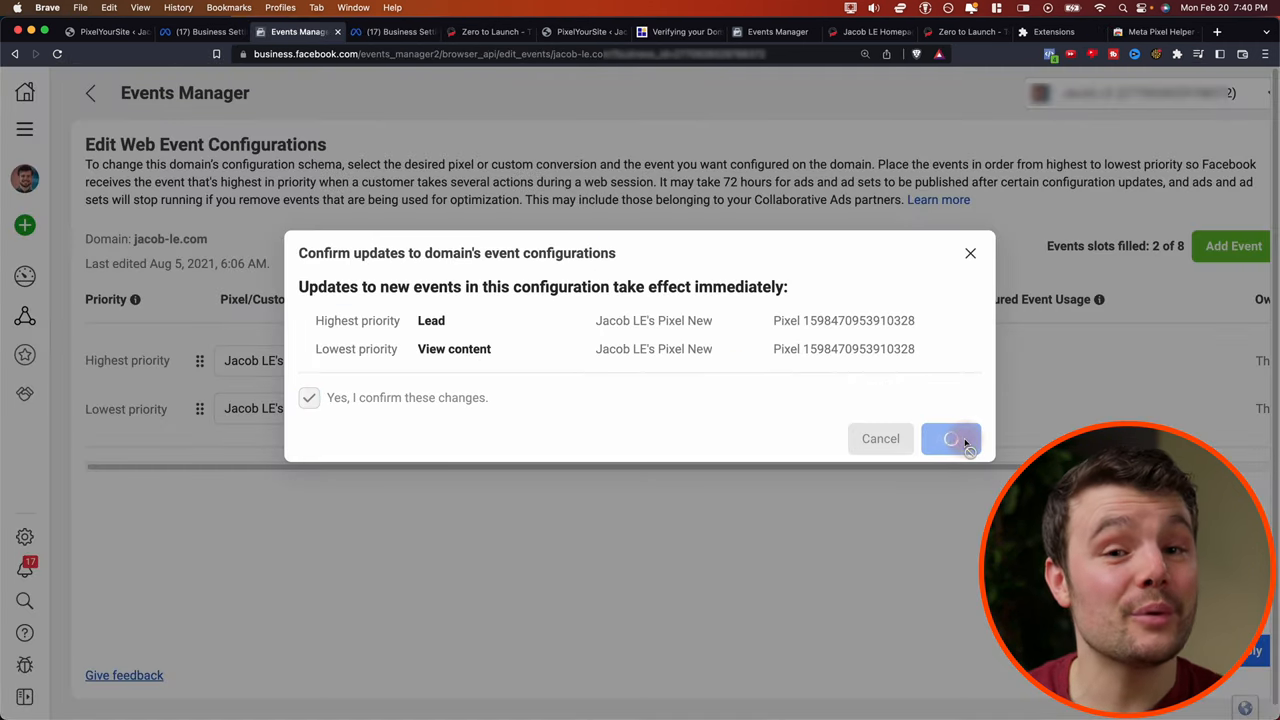
click(950, 438)
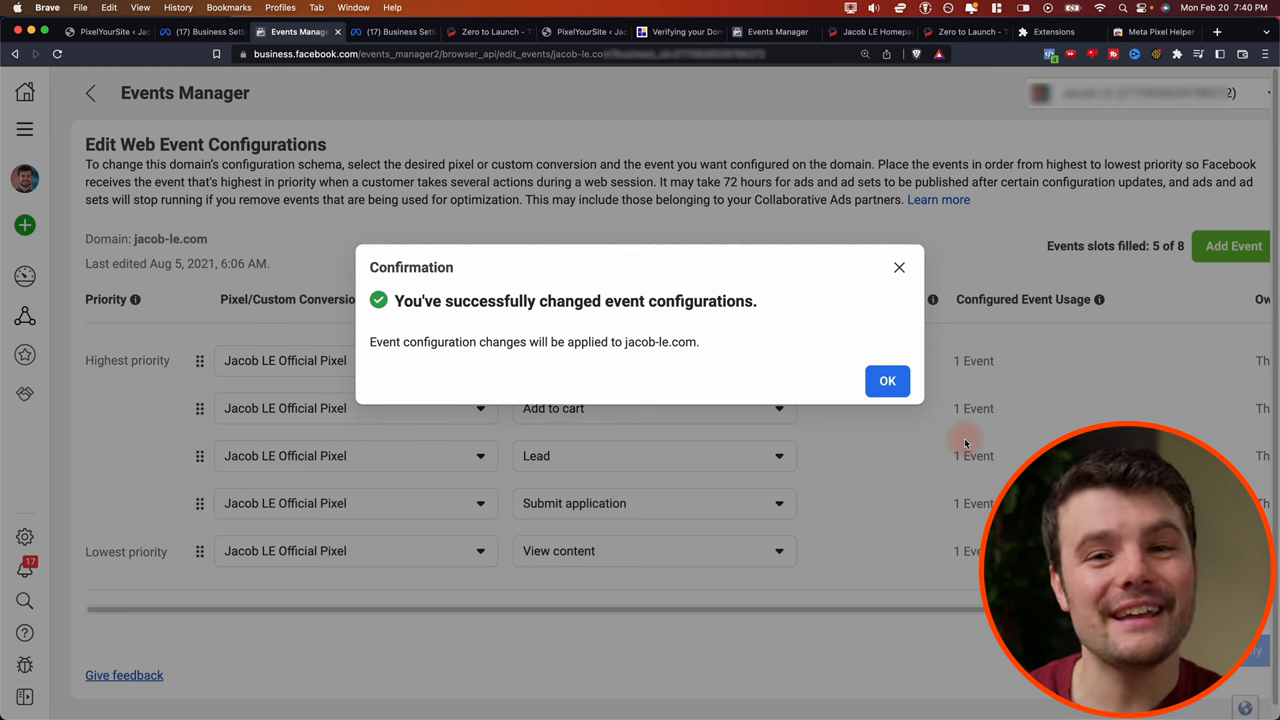
click(887, 381)
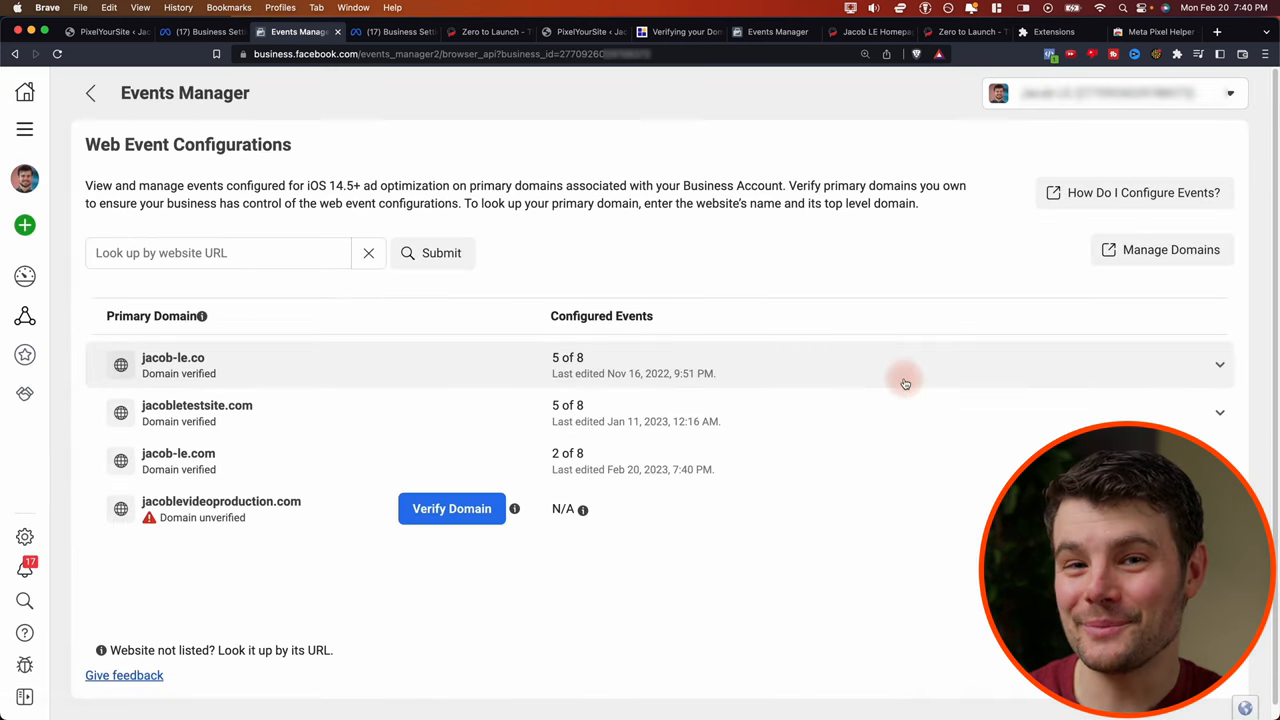